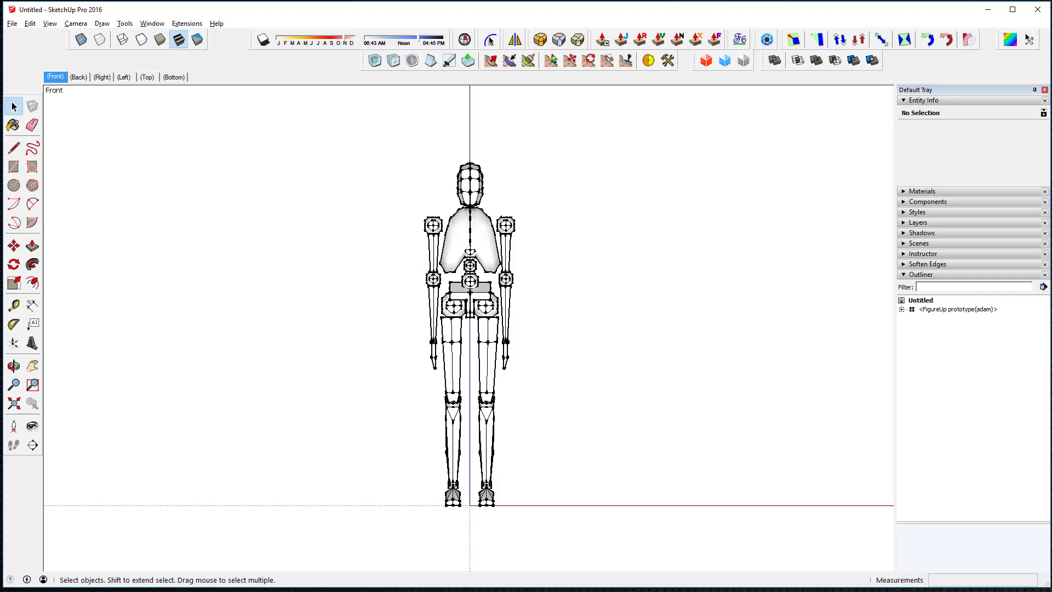
- Orbit the view and open Model Info's Units page showing decimal centimetres
left_click_drag(645, 333, 680, 374)
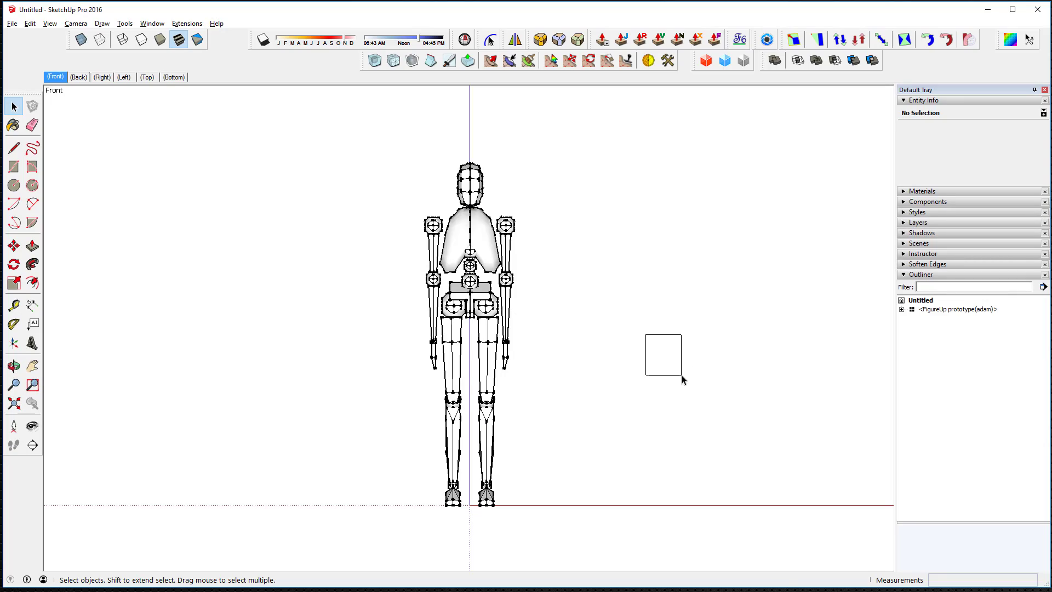
left_click(12, 365)
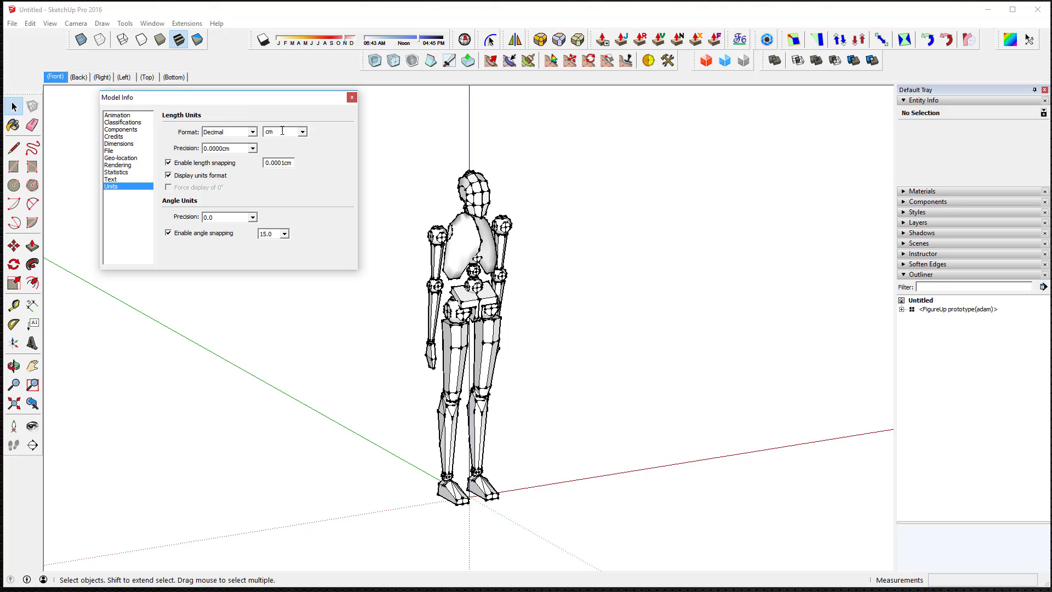
- Set length units to metres, then push/pull the ground square into a cube
left_click(301, 132)
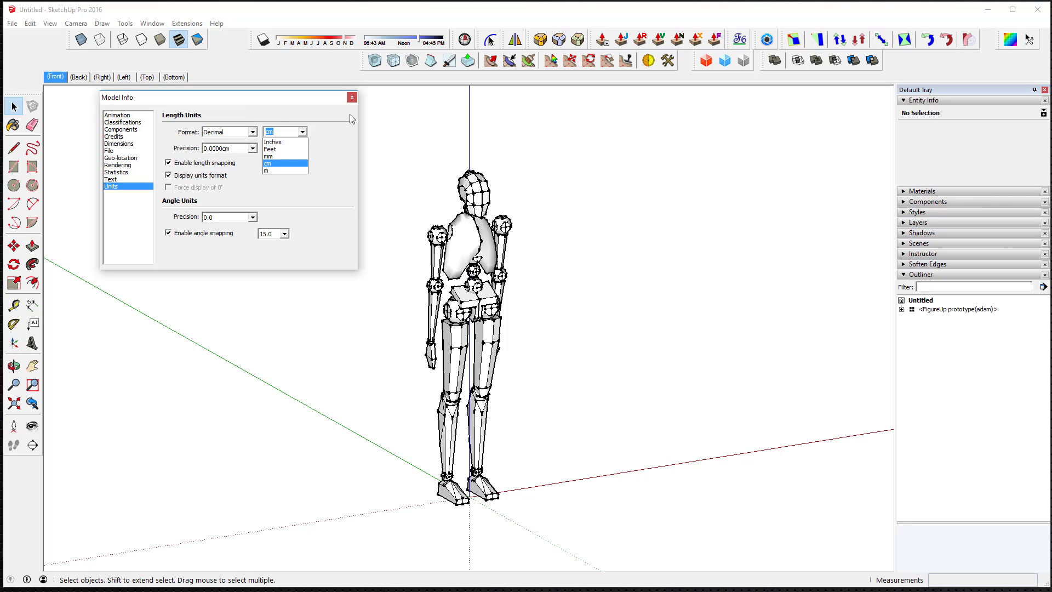
left_click(351, 97)
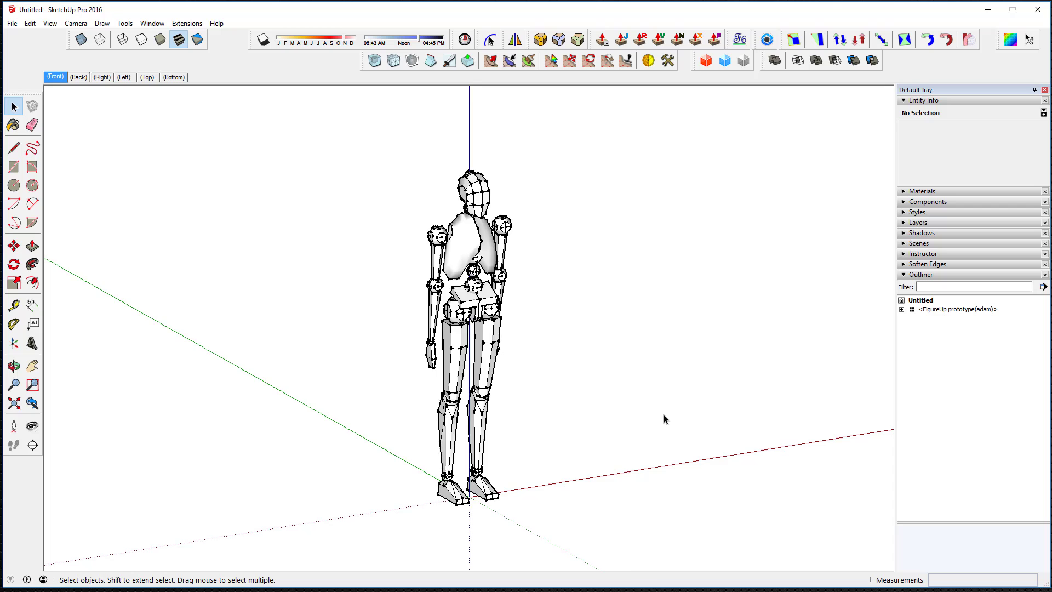
left_click(153, 23)
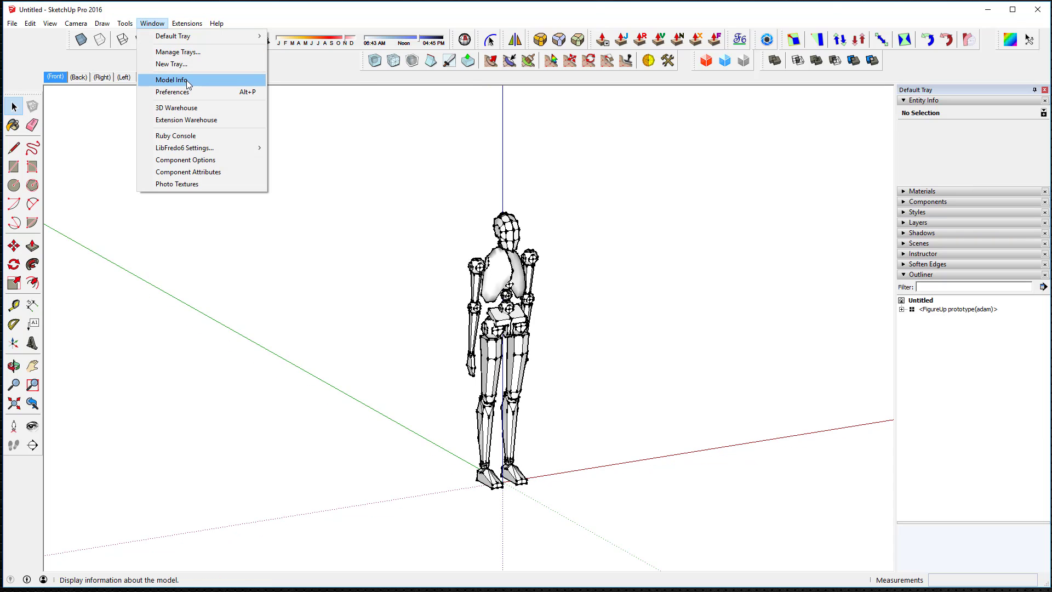
left_click(181, 80)
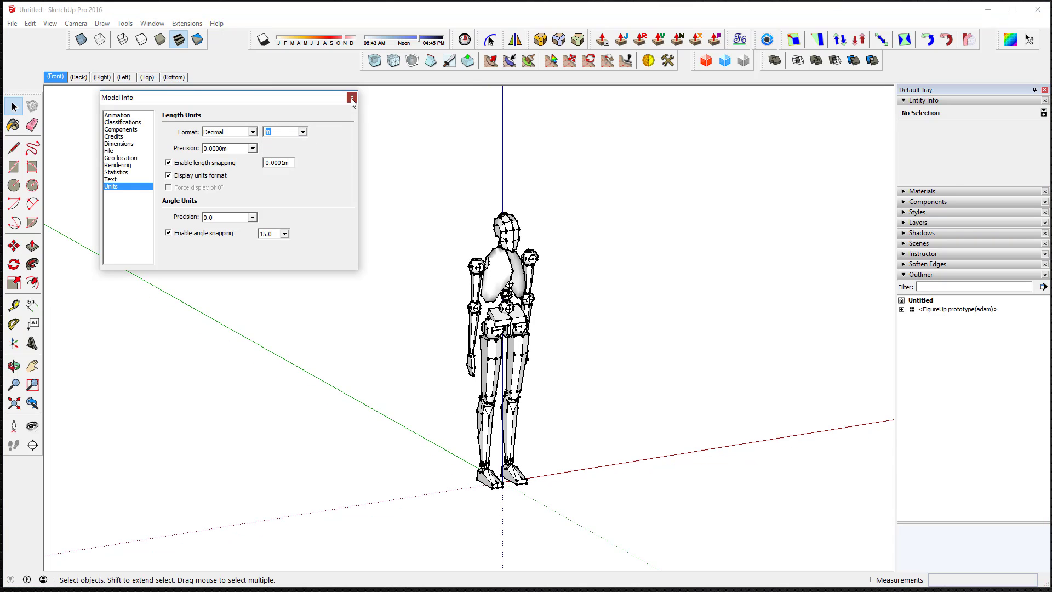
left_click(351, 98)
type("1,1")
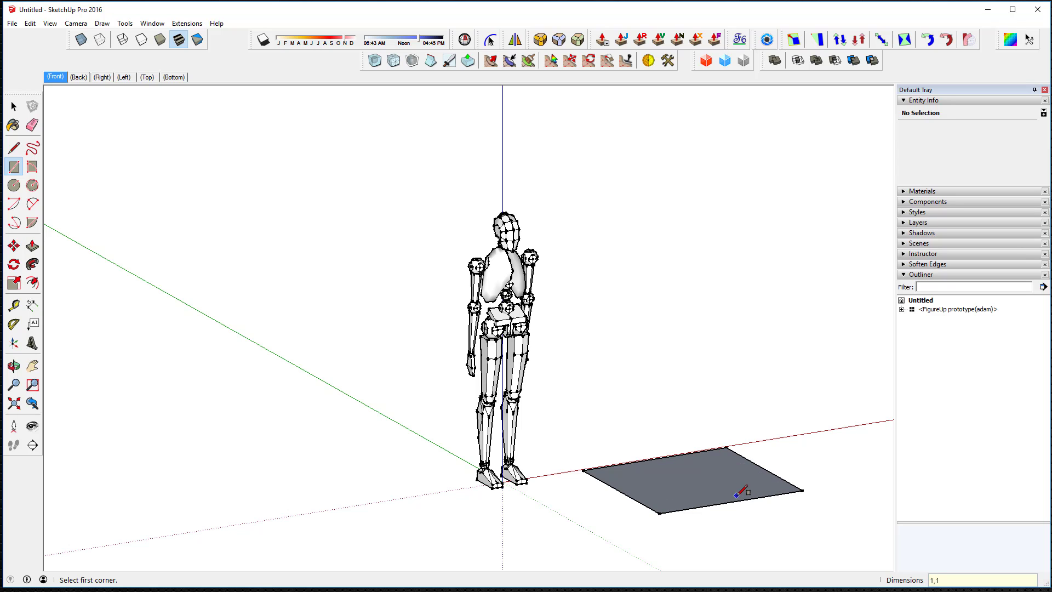
left_click_drag(677, 473, 678, 302)
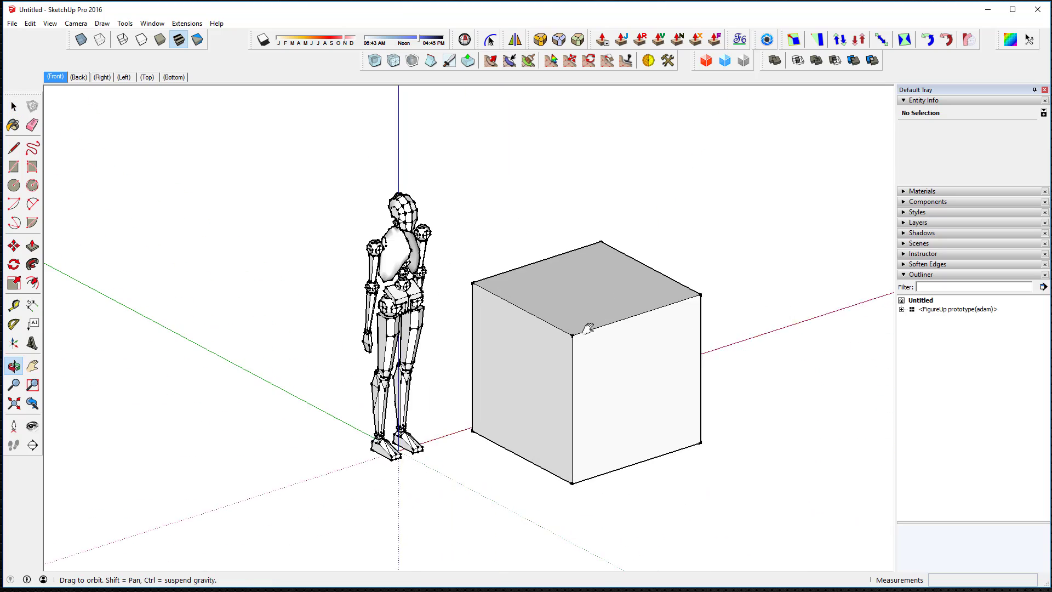
- Switch the model's length units to decimal inches and close Model Info
left_click(152, 23)
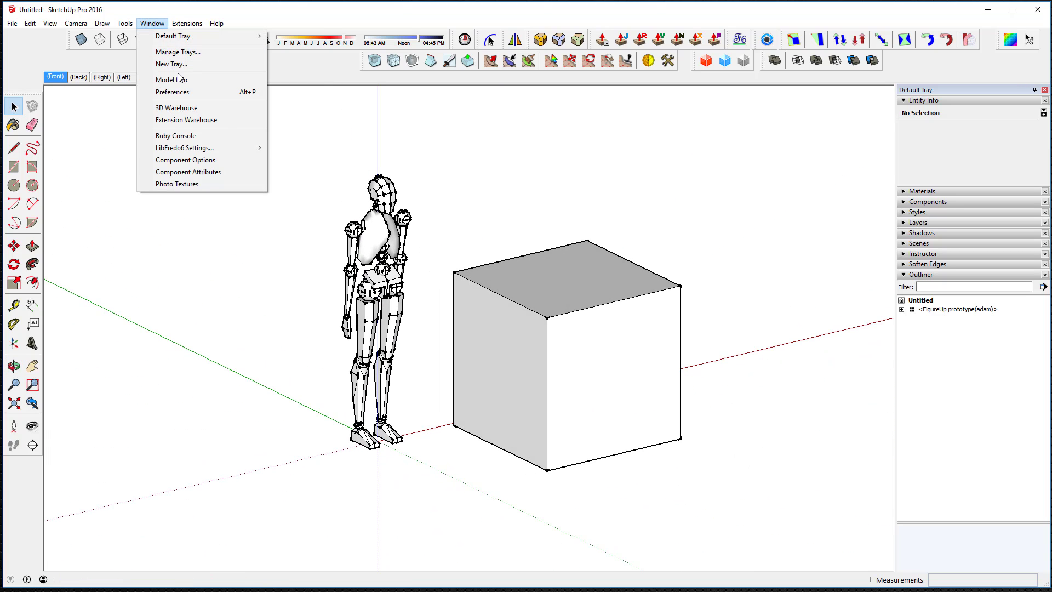
left_click(165, 80)
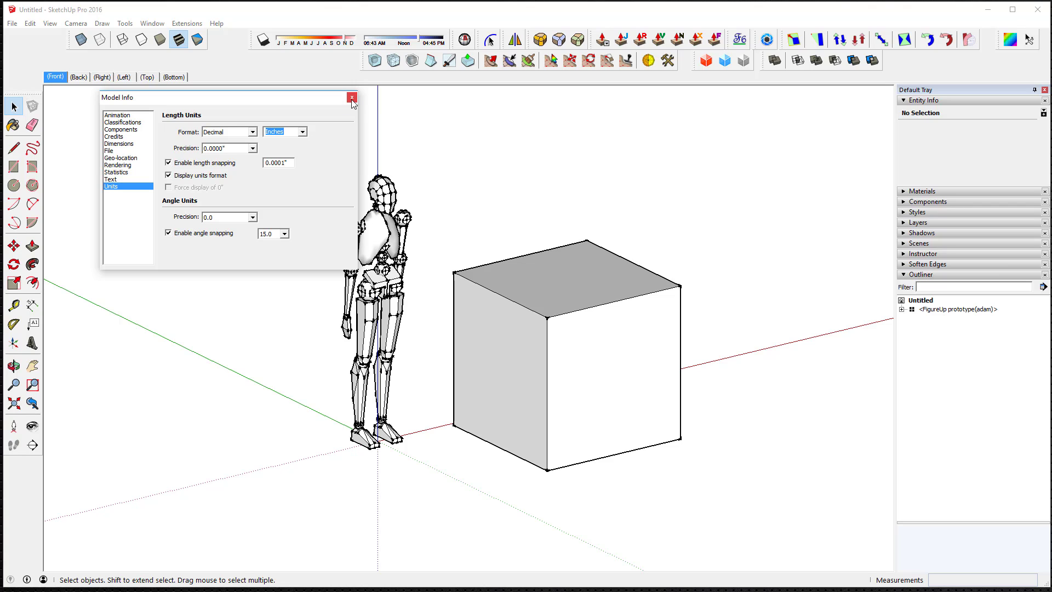
left_click(301, 131)
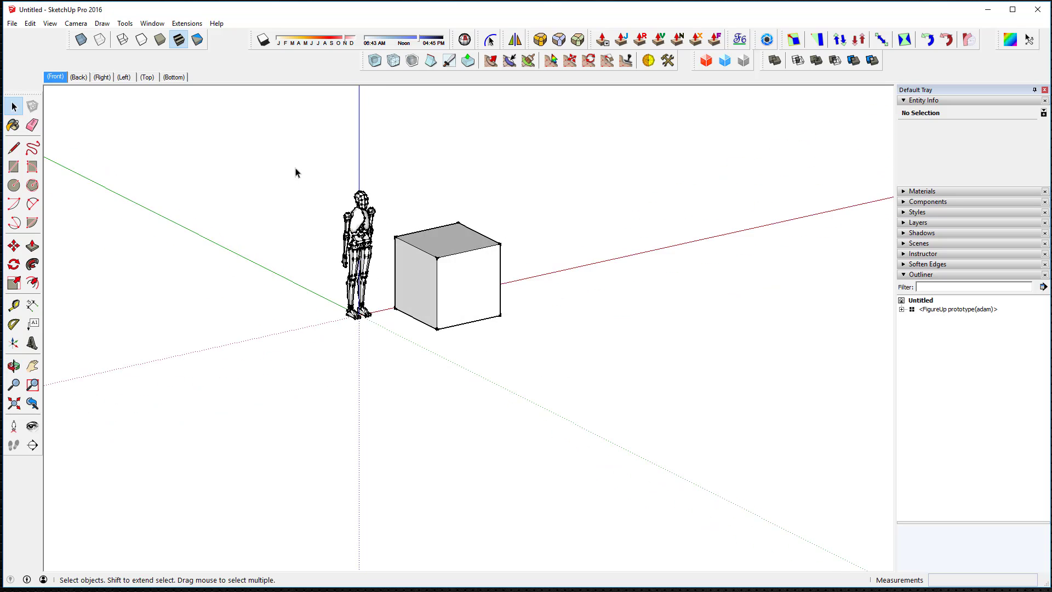
left_click(12, 165)
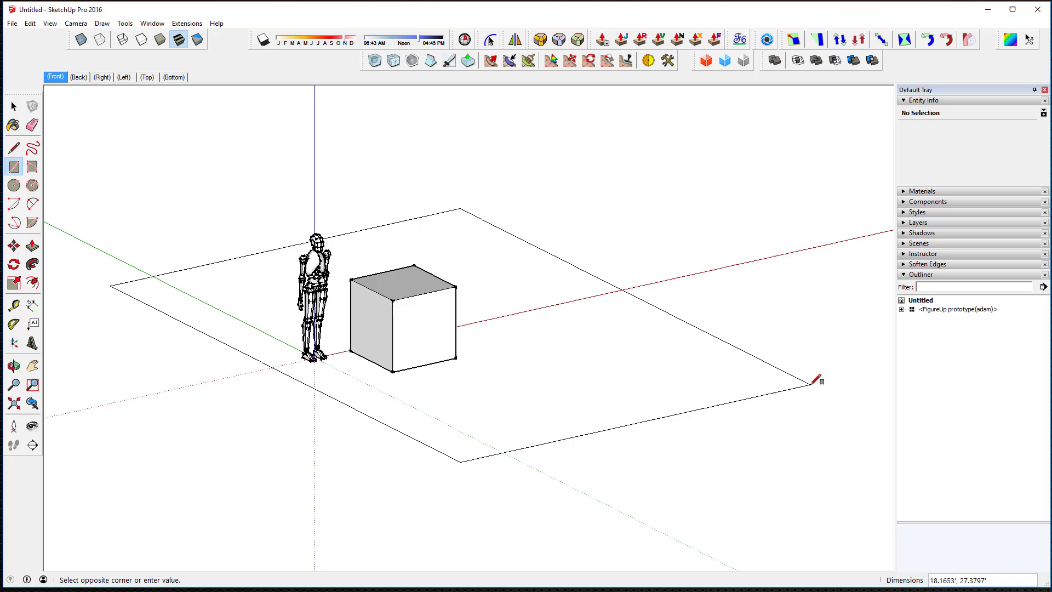
left_click(841, 400)
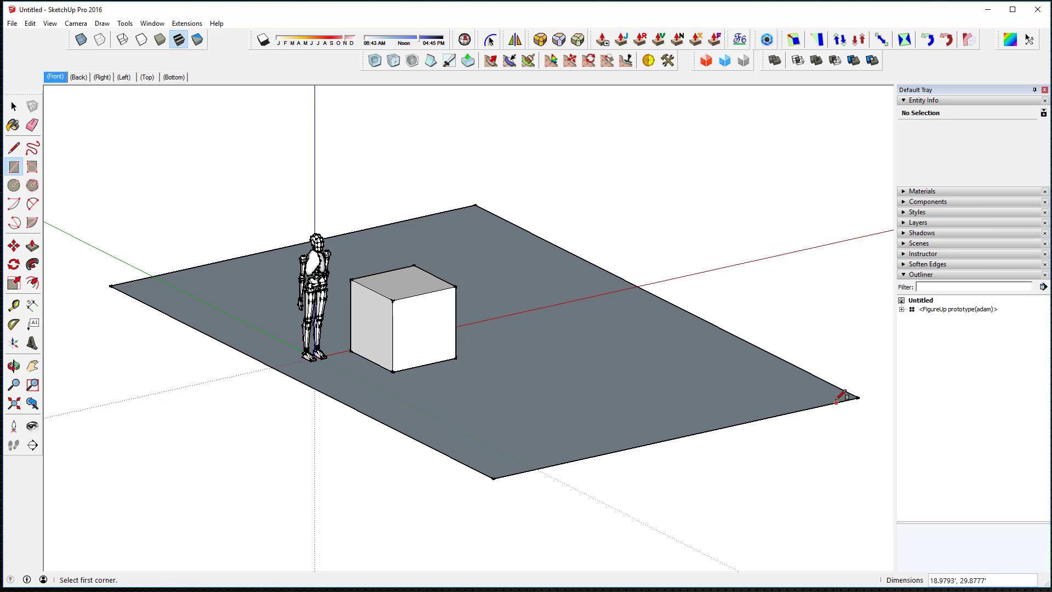
left_click(12, 245)
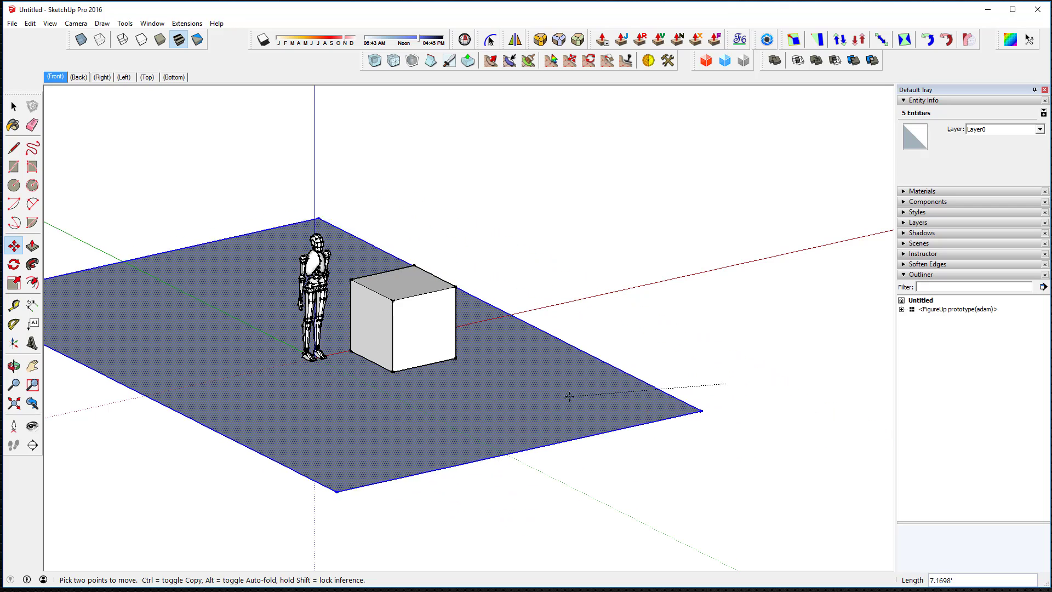
left_click(12, 107)
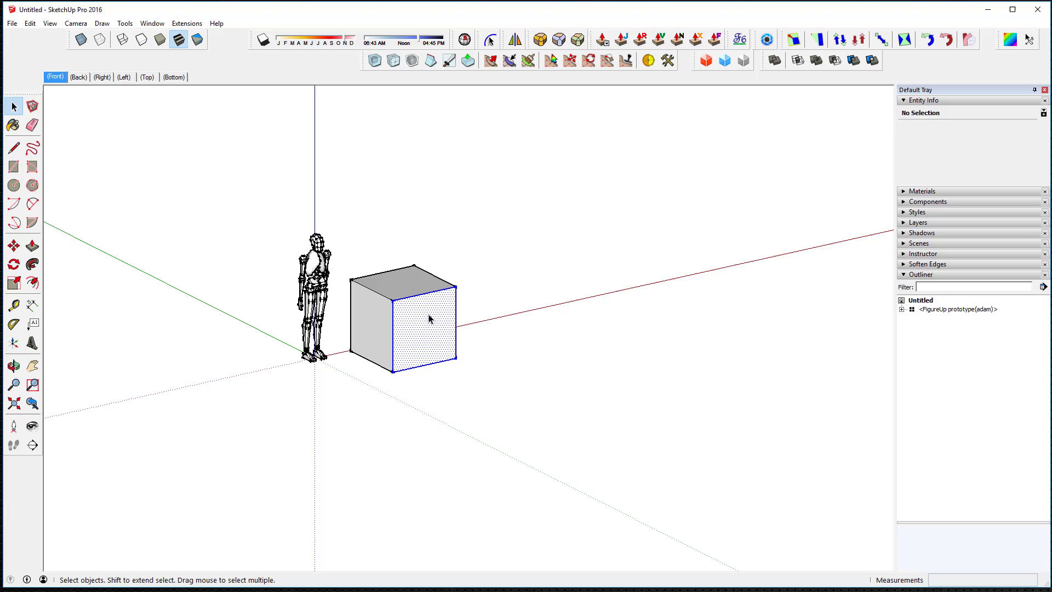
- Name the cube group '1M Cube' in Entity Info and explode the figure
left_click(429, 319)
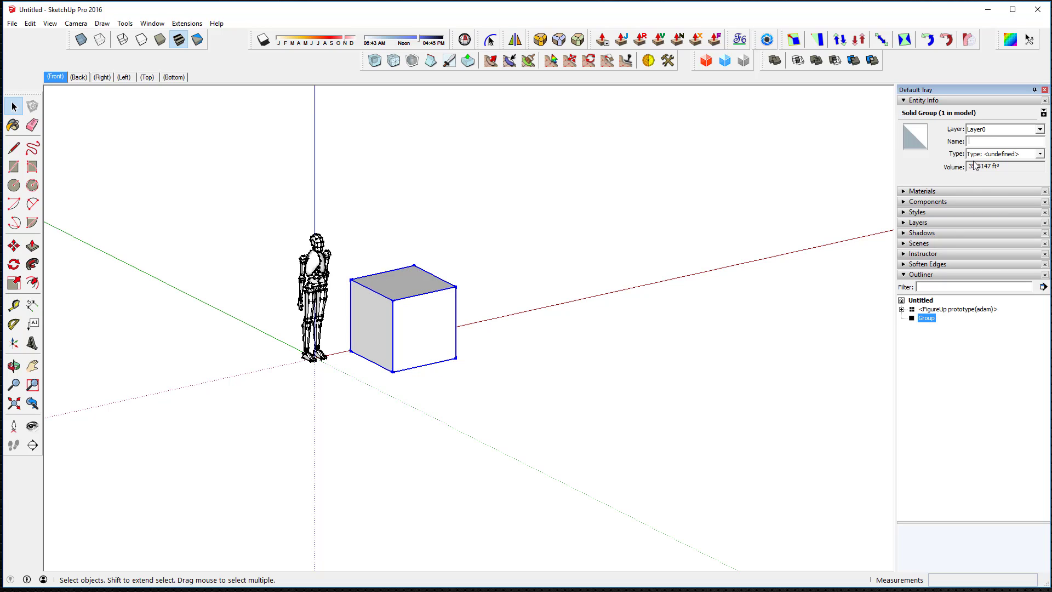
type("1M Cube")
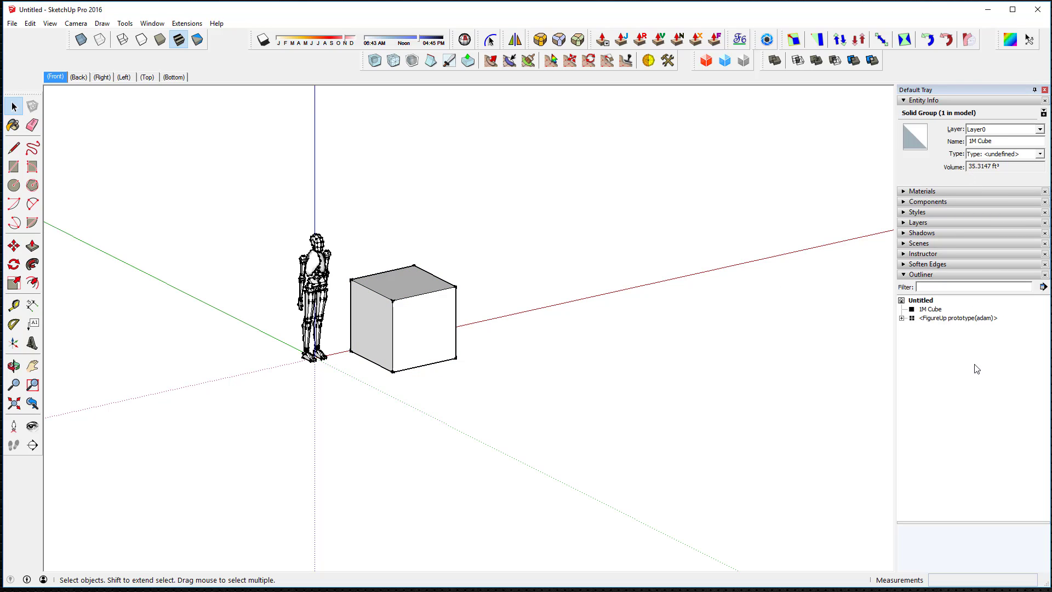
left_click(308, 287)
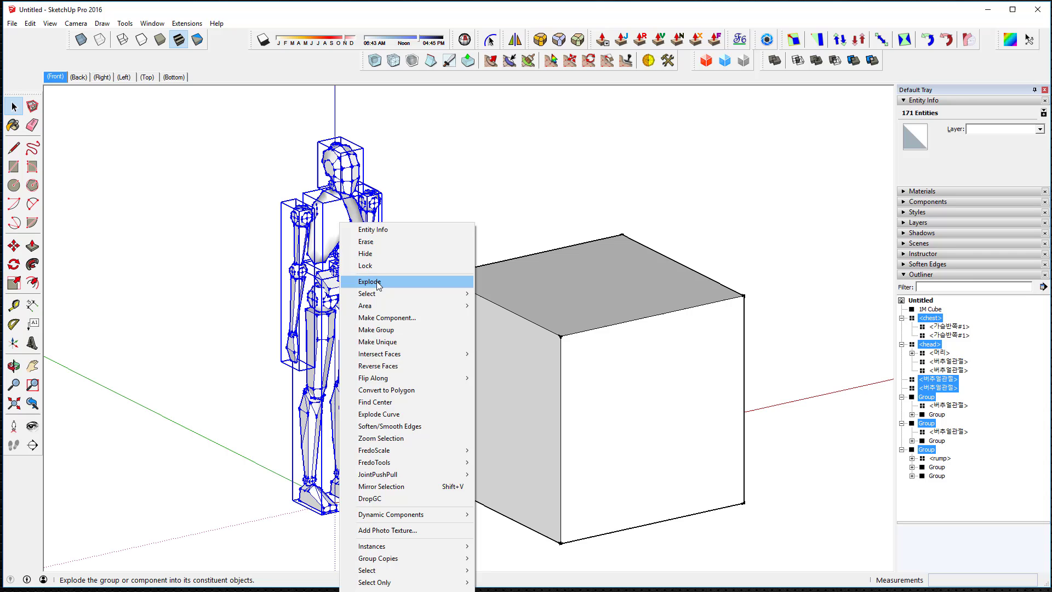
left_click(370, 281)
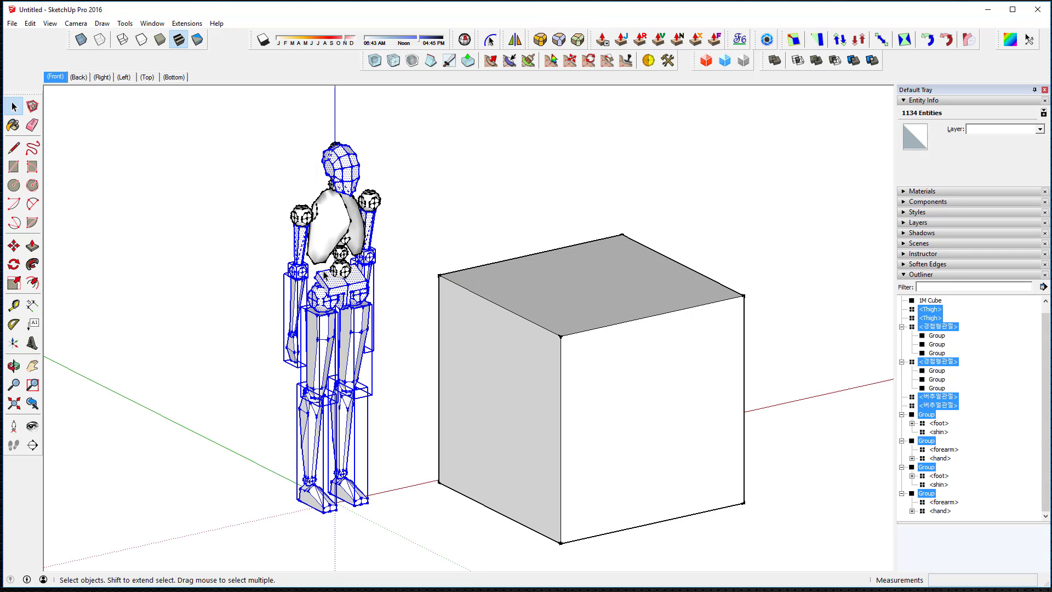
right_click(314, 327)
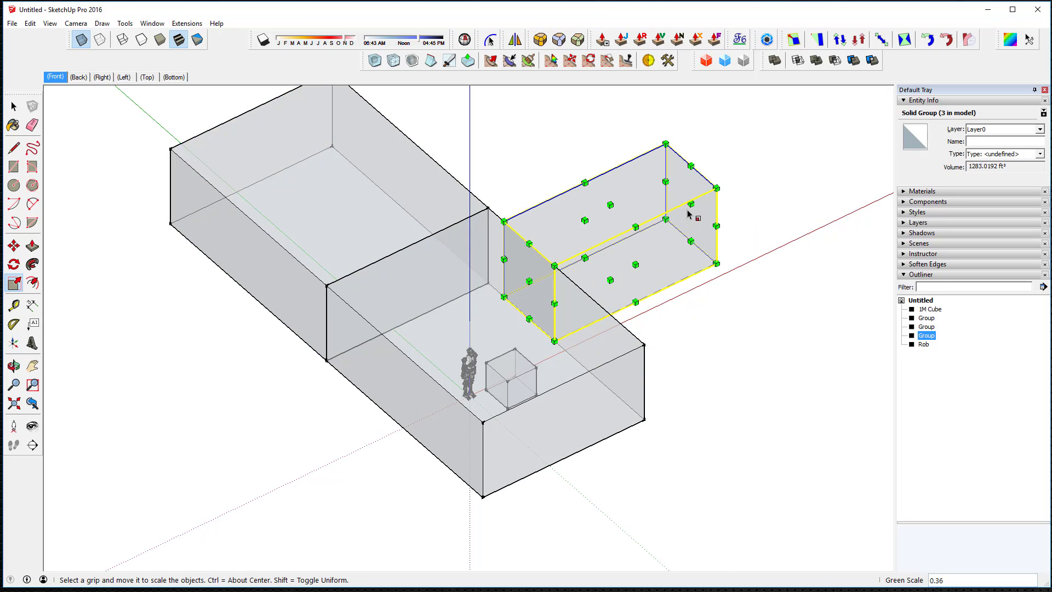
- Scale the right-hand box to about a third, overlapping the boxes crosswise
left_click_drag(714, 218, 630, 241)
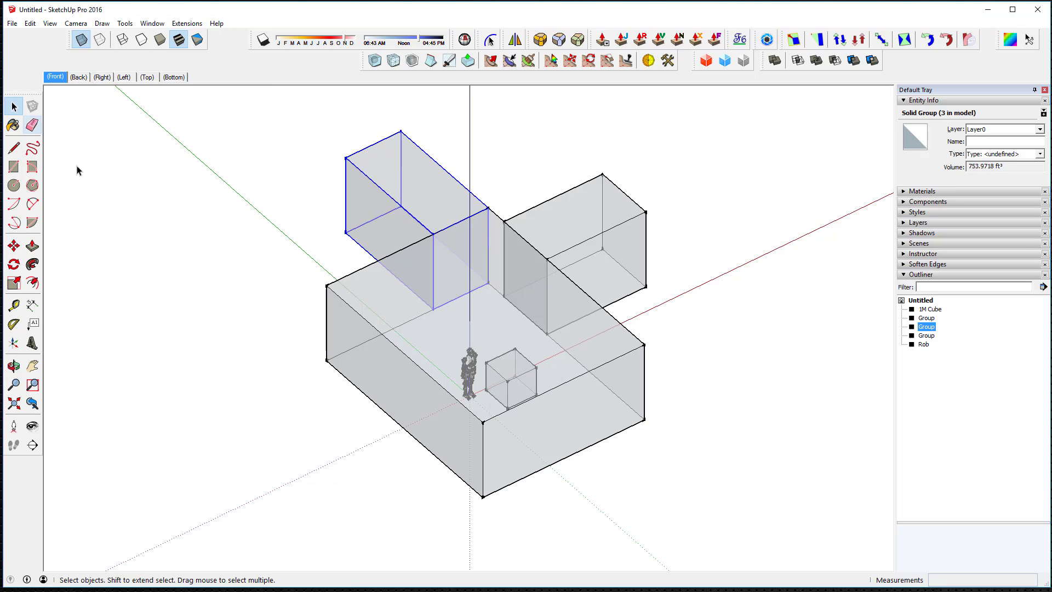
left_click(269, 451)
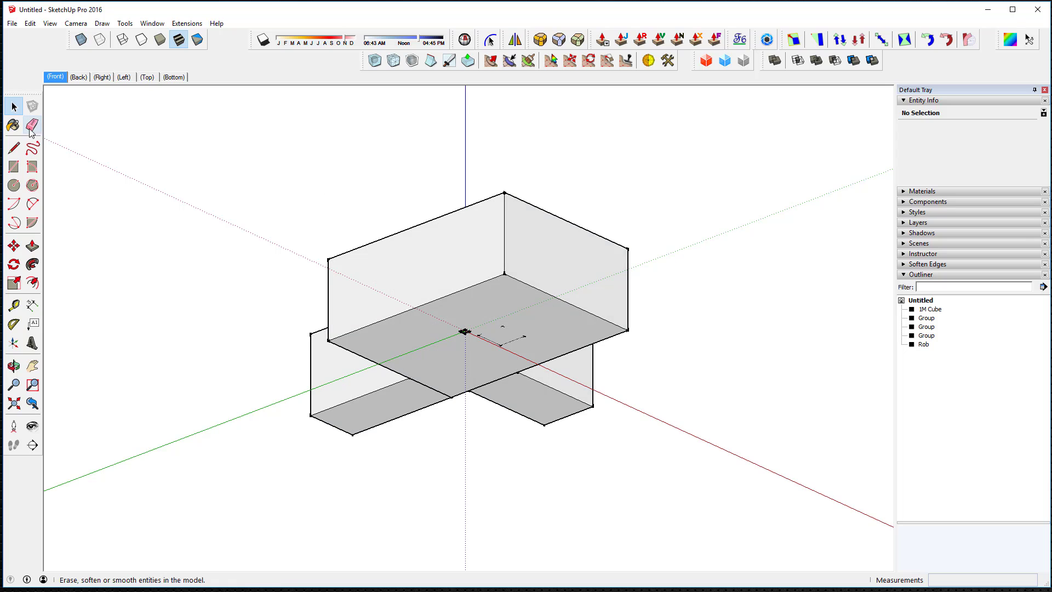
left_click(10, 149)
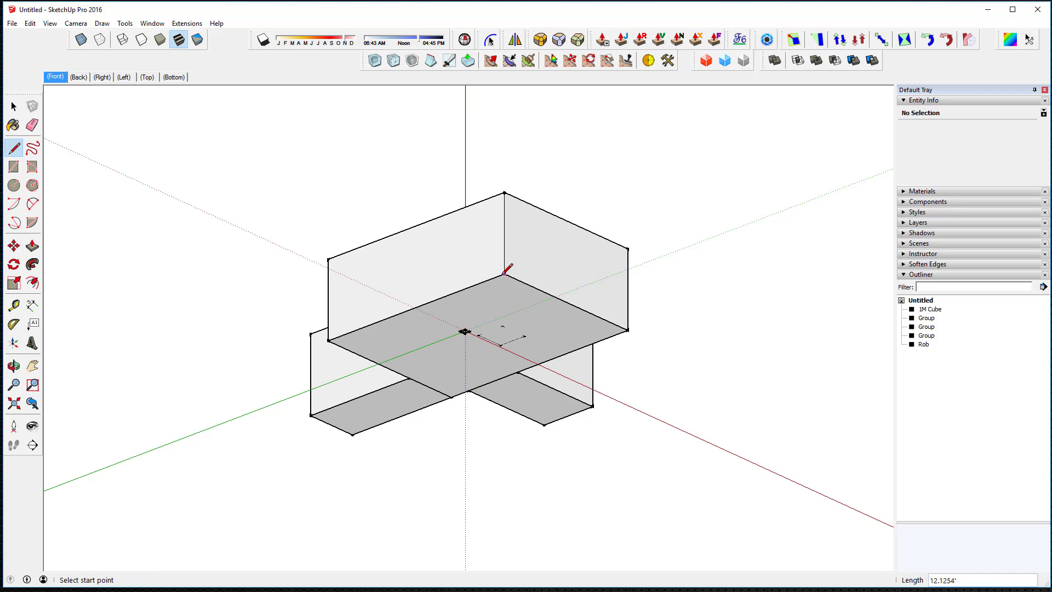
left_click(558, 356)
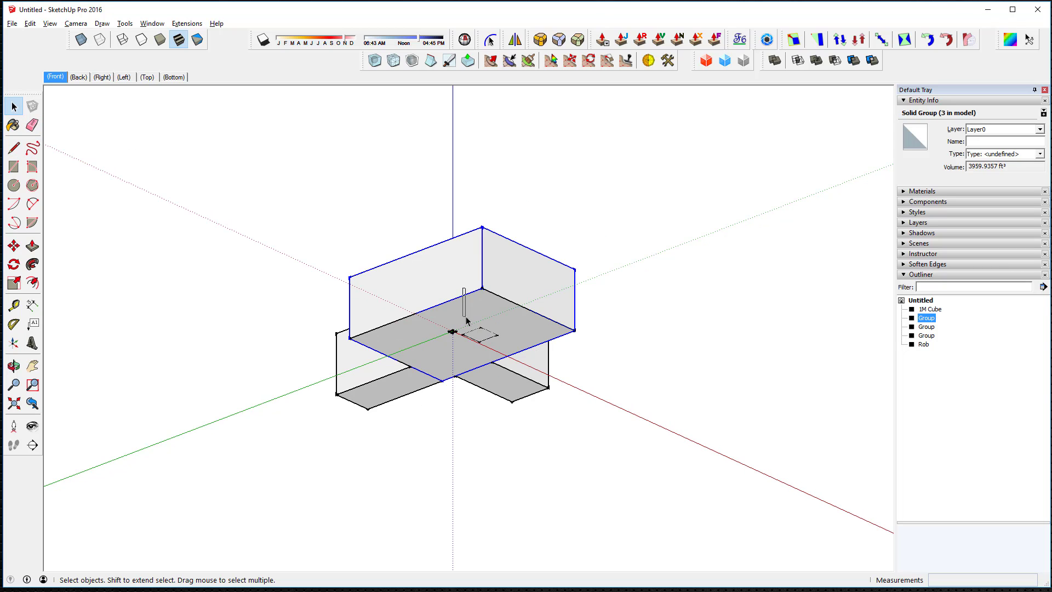
left_click(926, 335)
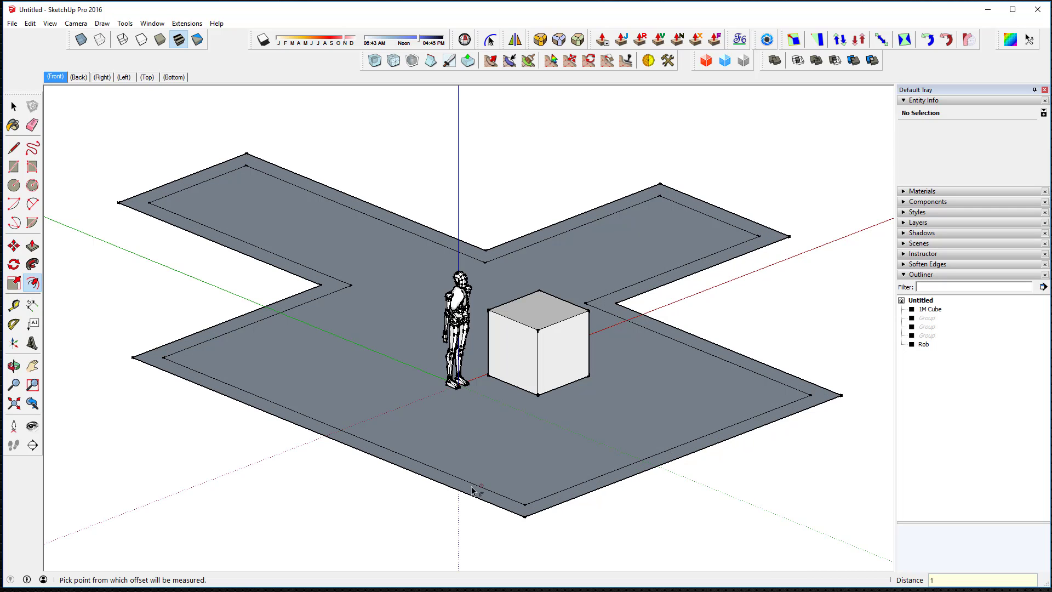
- Finish the inset offset outline inside the cross-shaped floor face
left_click(12, 107)
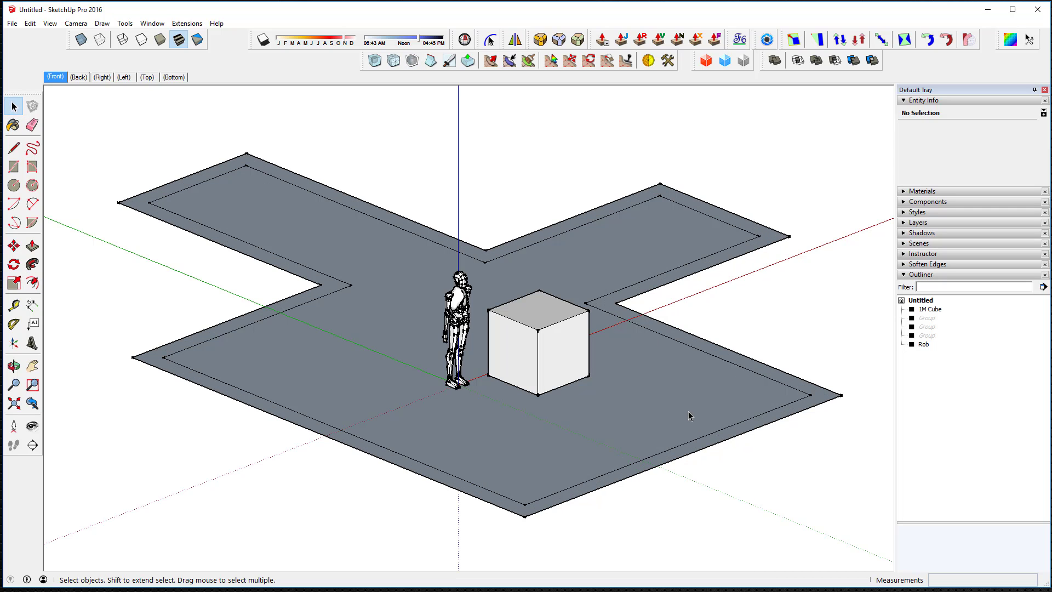
mouse_move(692, 414)
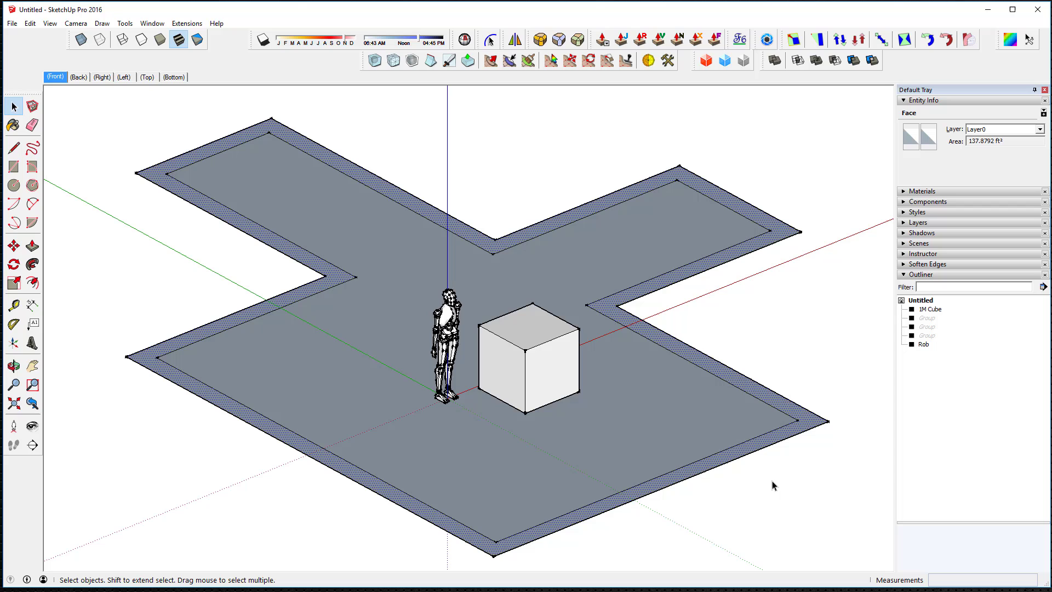
mouse_move(764, 488)
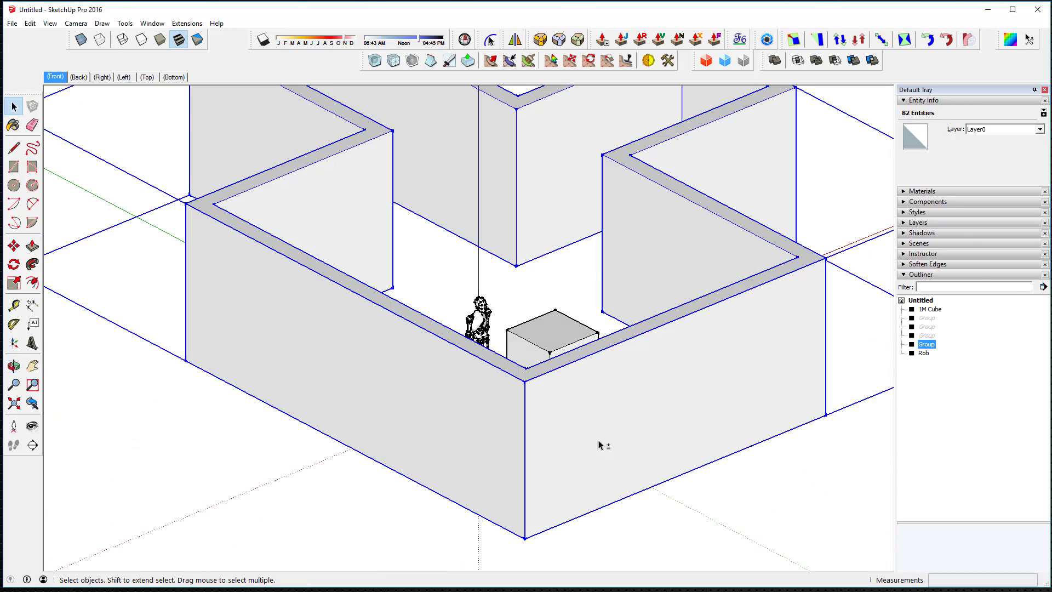
- Turn the raised cross-plan walls into a group listed as Walls
left_click(926, 344)
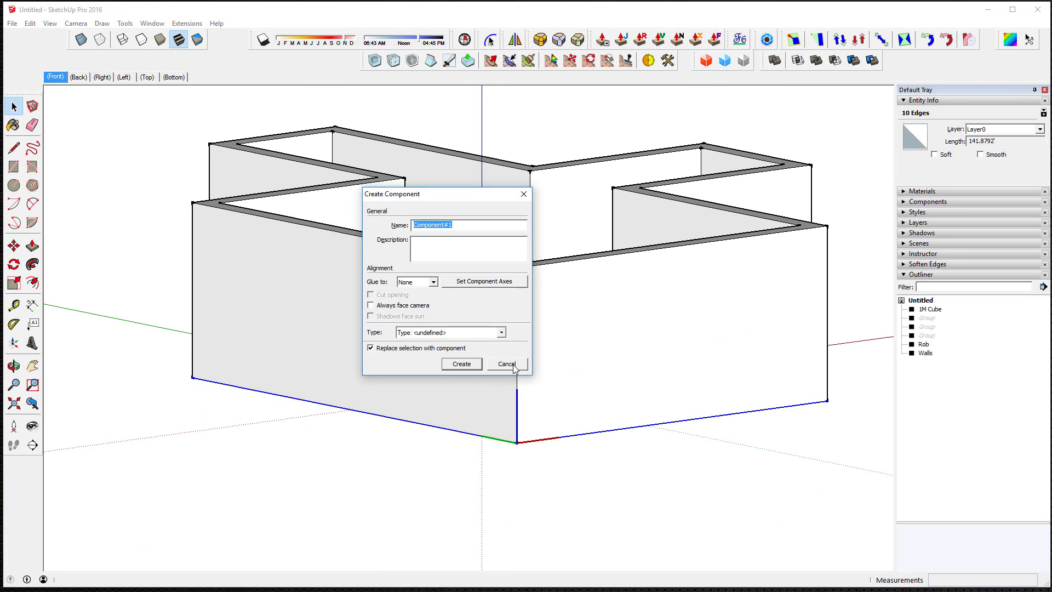
- Cancel the component dialog and build the thick slab grouped as Floor
left_click(507, 363)
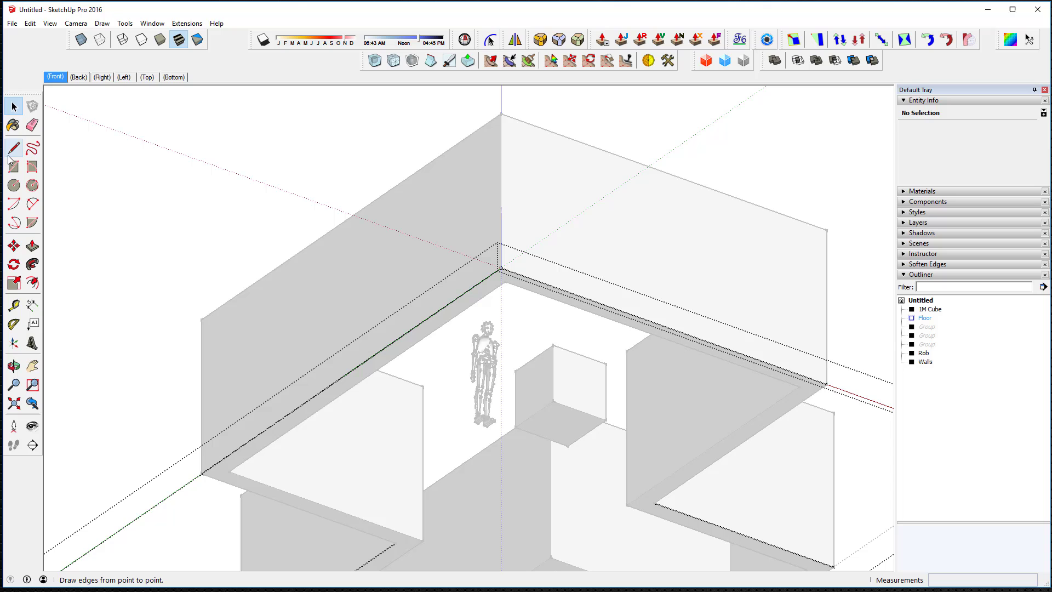
left_click(12, 365)
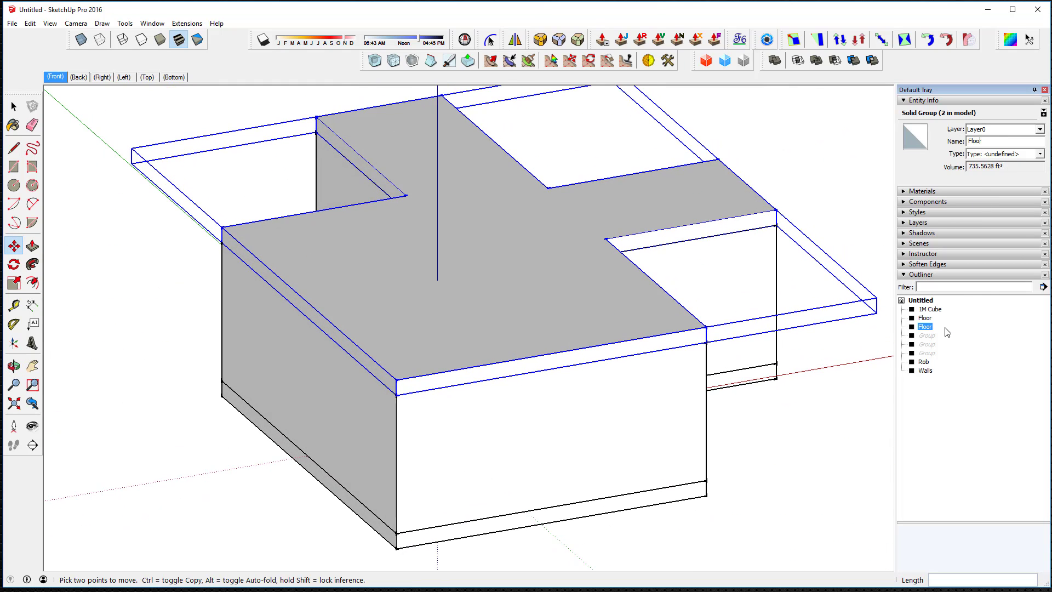
- Name the copied slab atop the walls 'Ceiling' and open the Walls group
type("Ceiling")
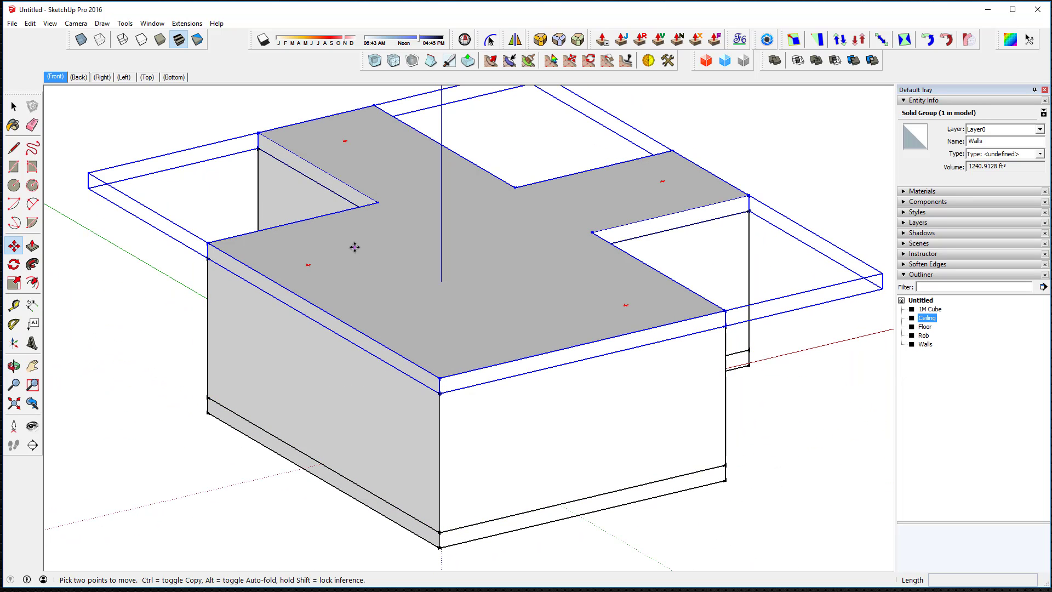
left_click(12, 181)
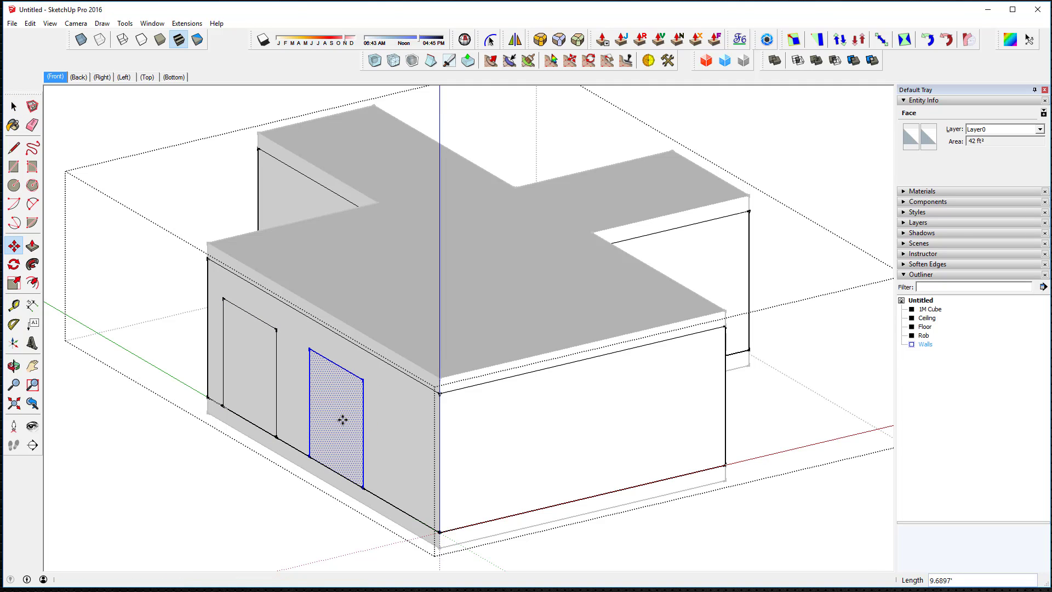
- Cut door openings in the left and right walls, then hide the Ceiling
left_click(11, 125)
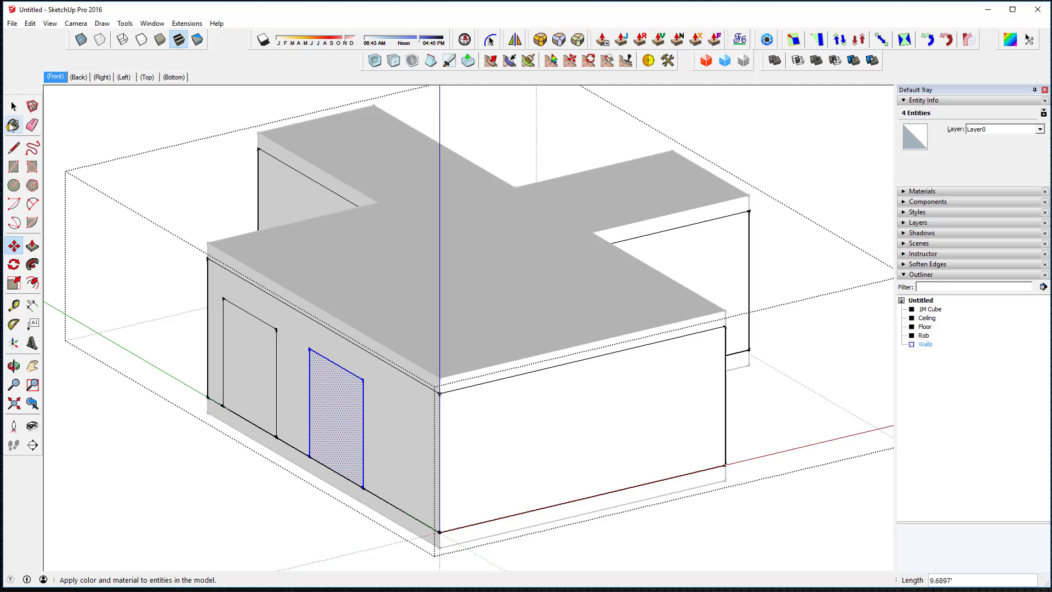
left_click(11, 182)
type("7,6")
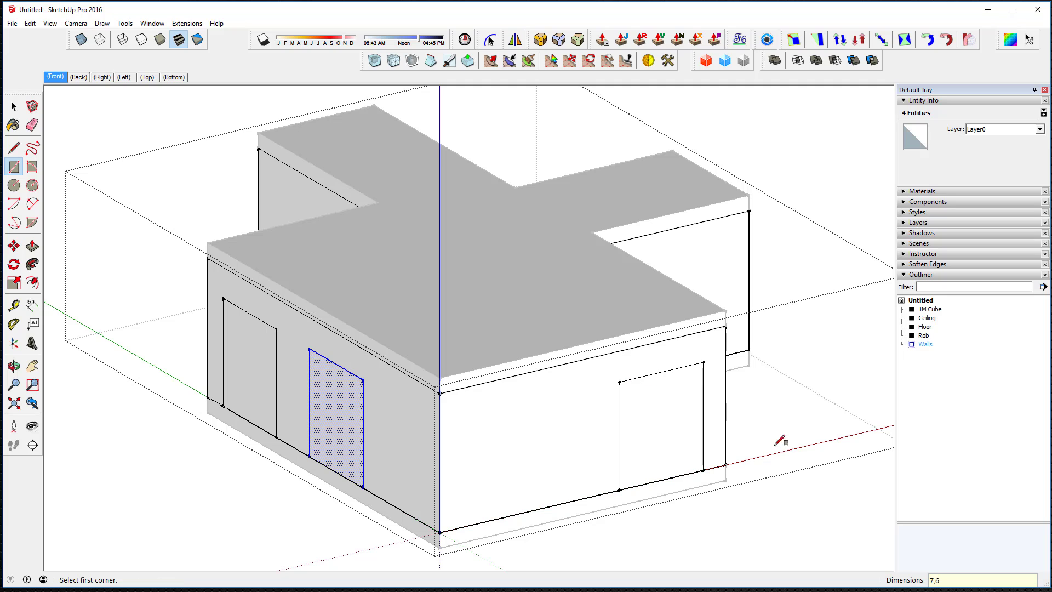
left_click(32, 244)
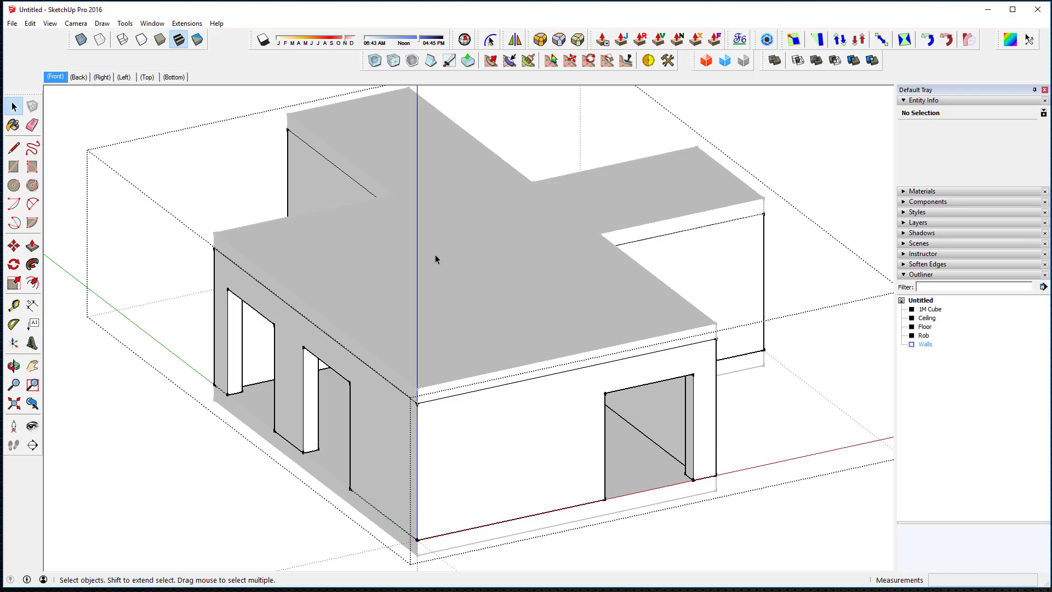
left_click(923, 317)
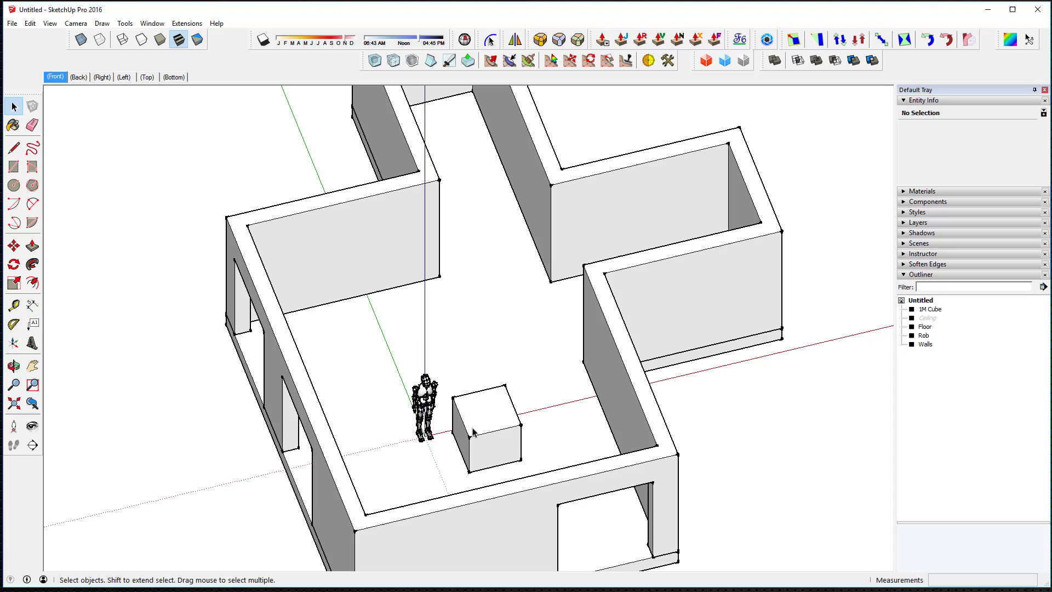
- Hide the Ceiling from the Outliner menu and move the 1M Cube elsewhere
right_click(927, 317)
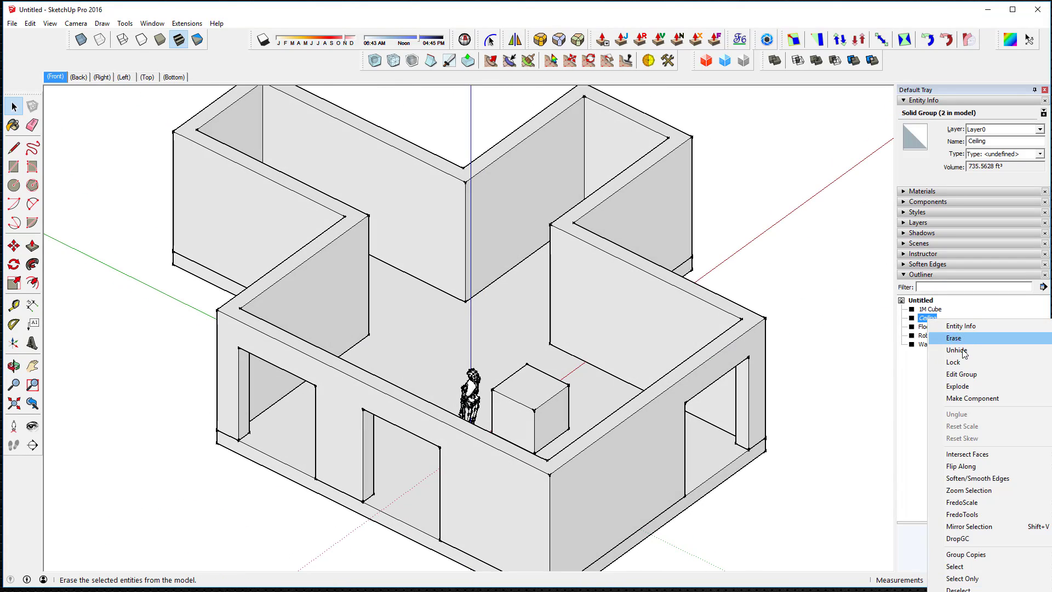
left_click(957, 350)
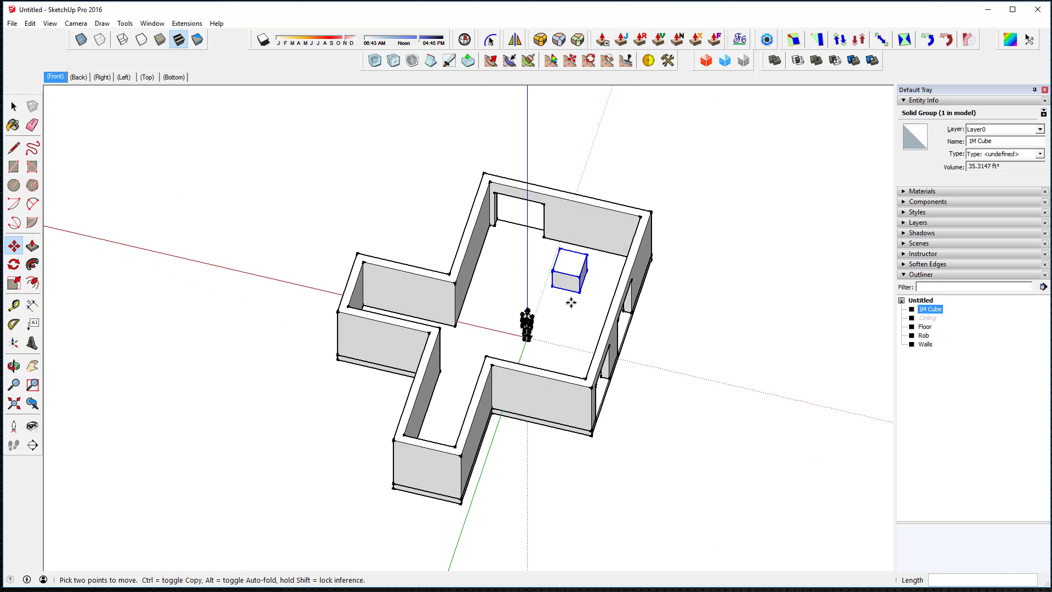
left_click(12, 107)
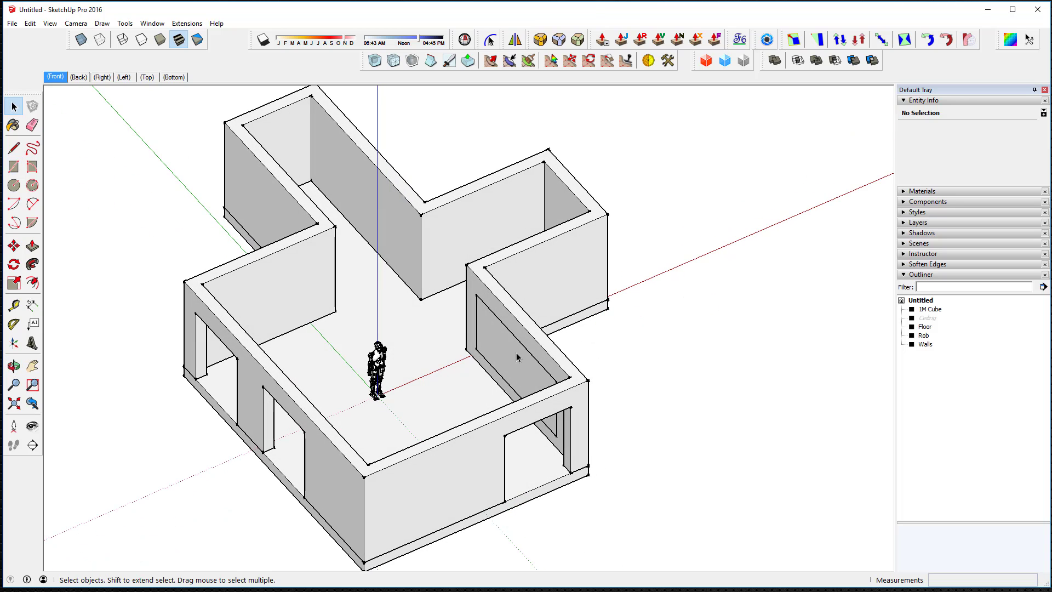
left_click(187, 23)
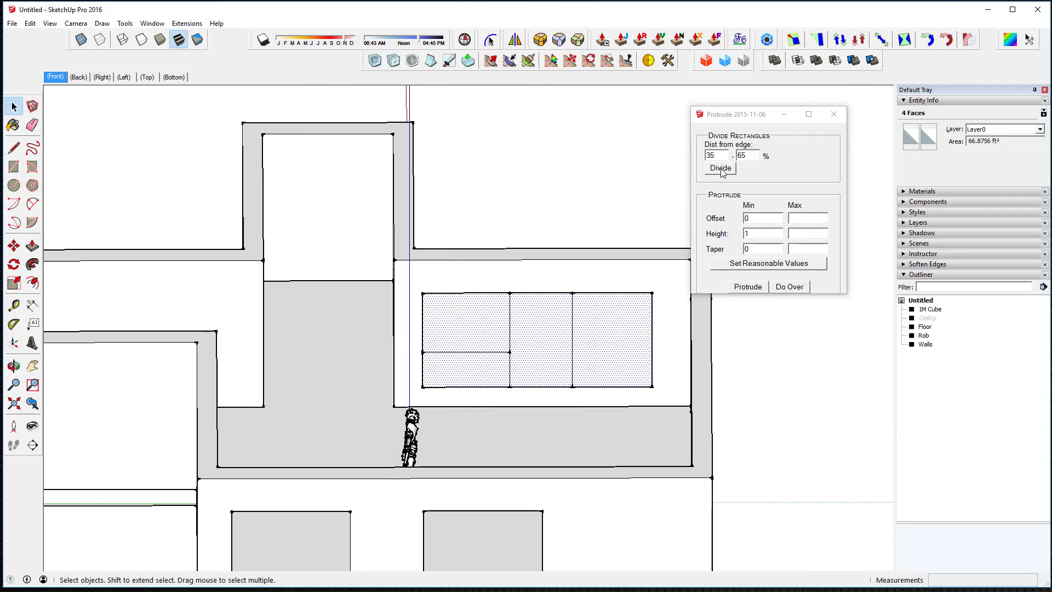
- Divide the wall panel, set minimum offset and maximum height, then protrude it into blocky relief
left_click(720, 167)
type("1")
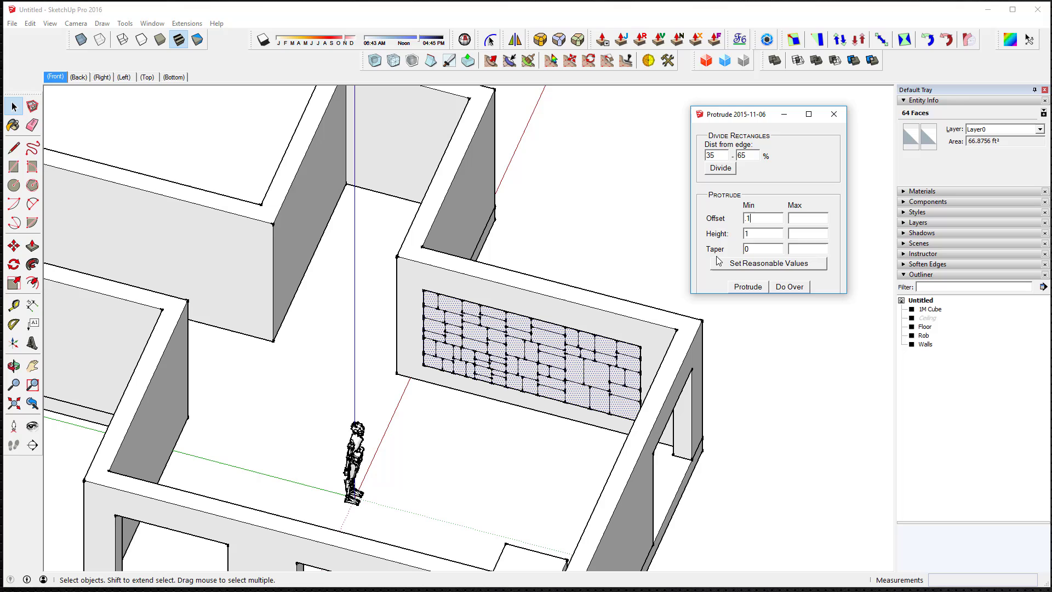
left_click(762, 233)
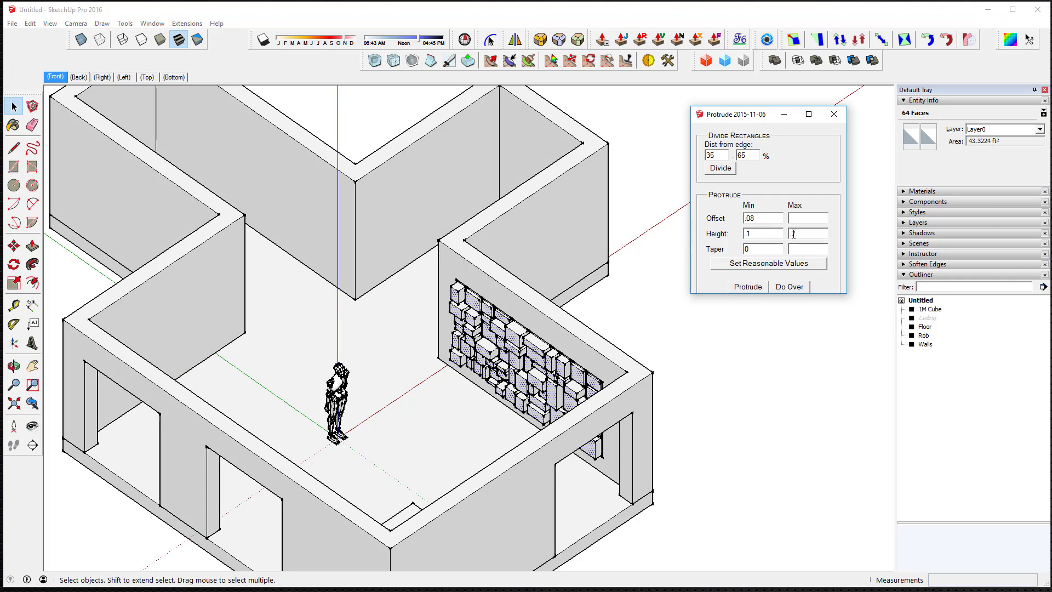
left_click(789, 286)
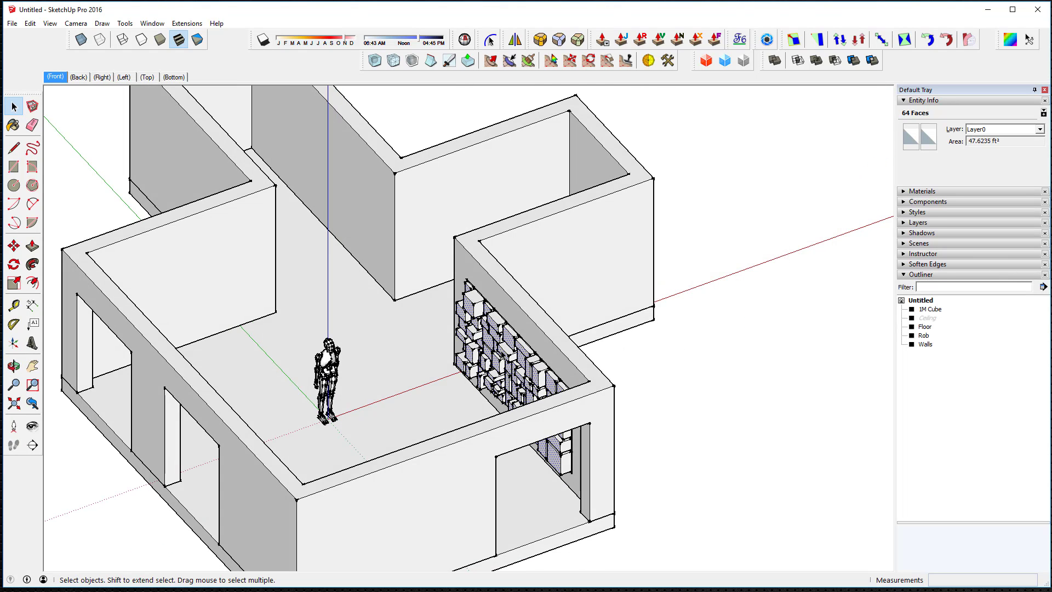
left_click(493, 357)
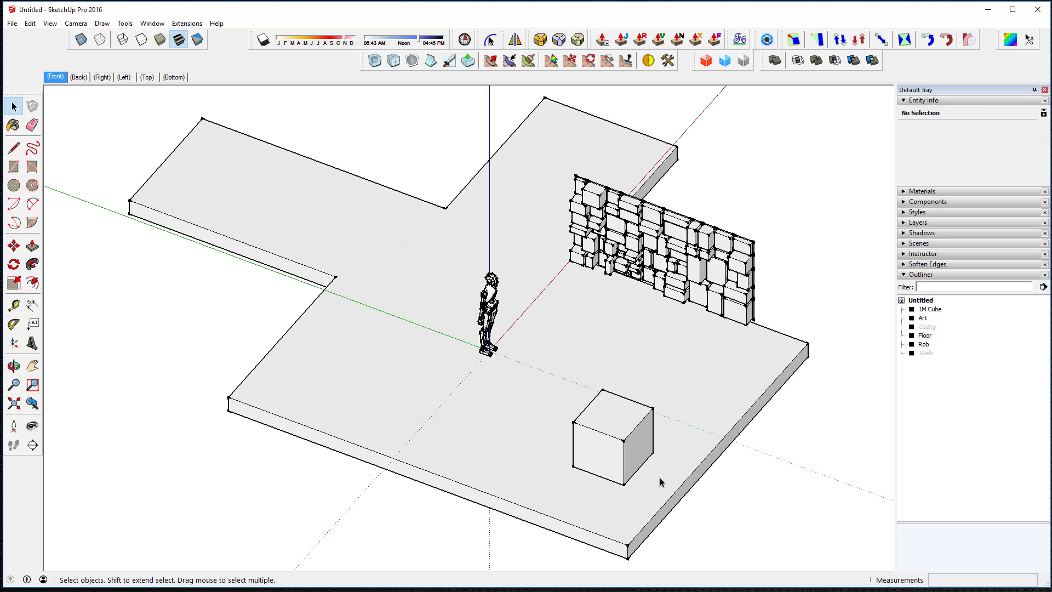
- Resize one of the scattered cubes, orbit to view them, and unhide the hidden groups
left_click(604, 452)
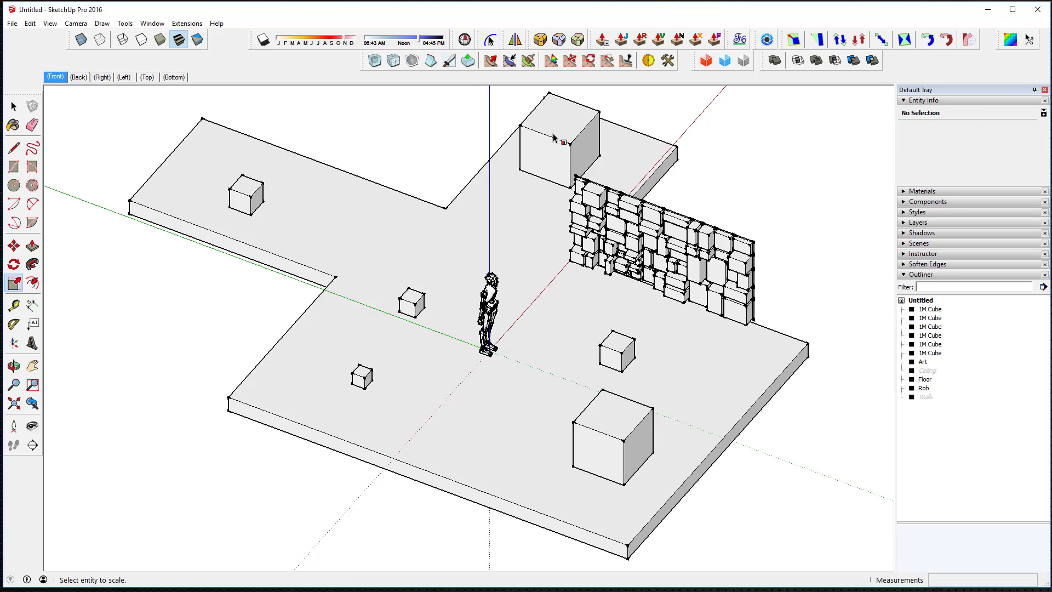
left_click(556, 140)
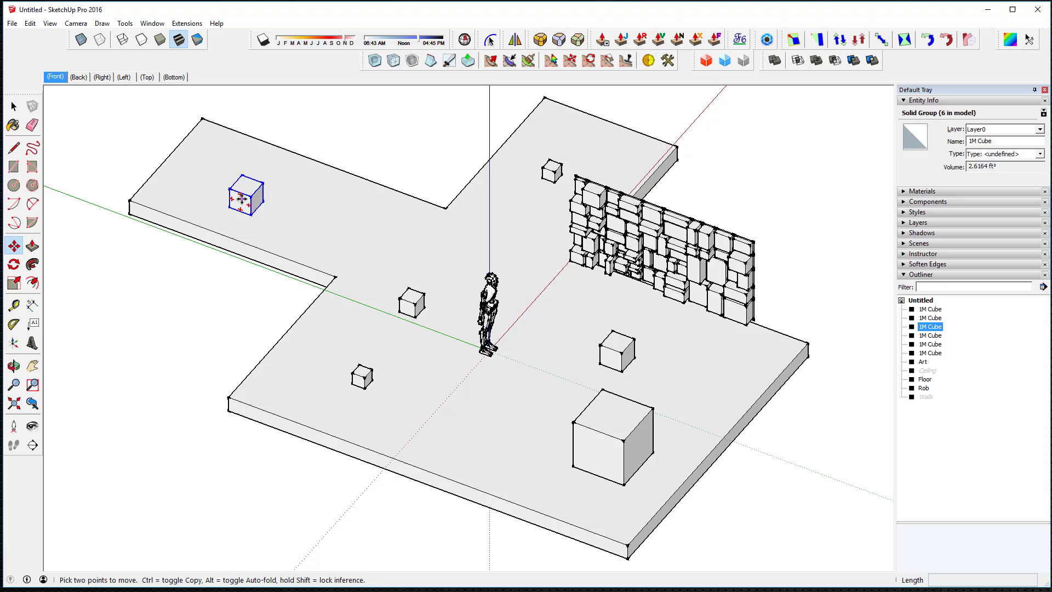
left_click_drag(245, 195, 257, 185)
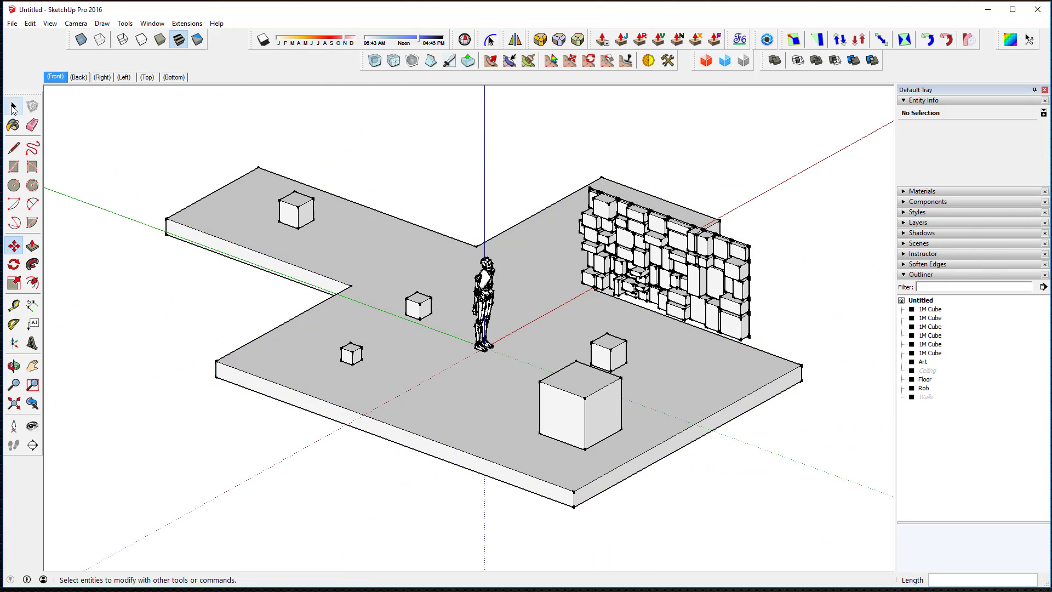
right_click(927, 371)
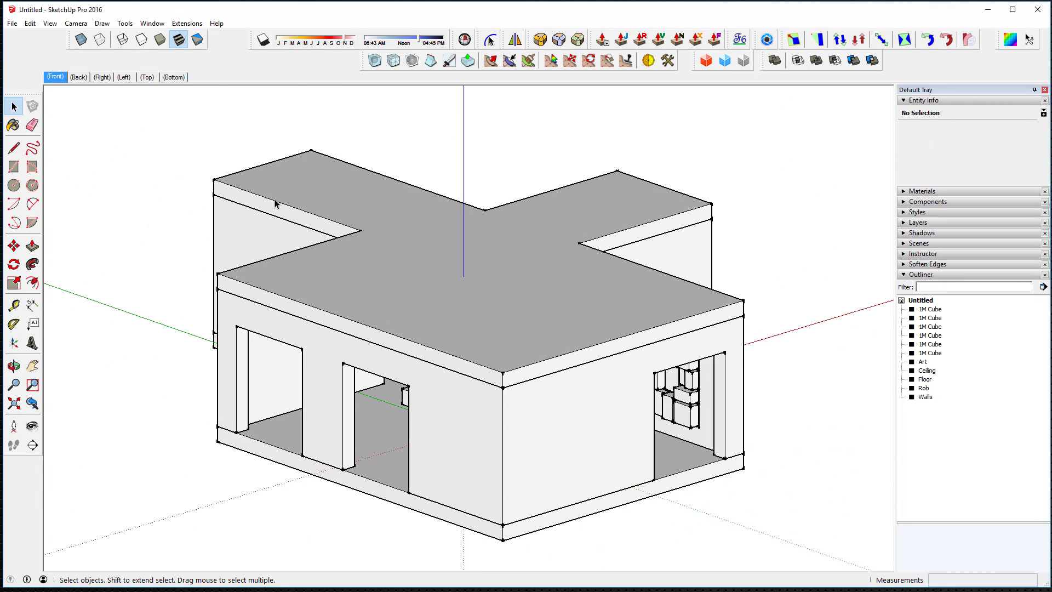
- Use File > Save As to save the model as FunHouse.skp, confirming the save
left_click(12, 22)
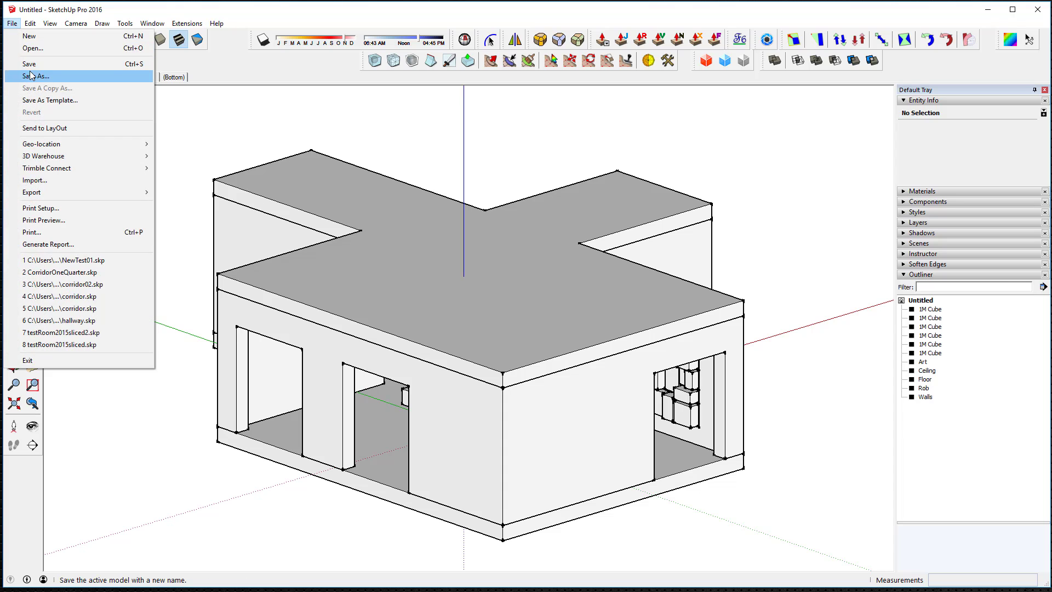
left_click(37, 76)
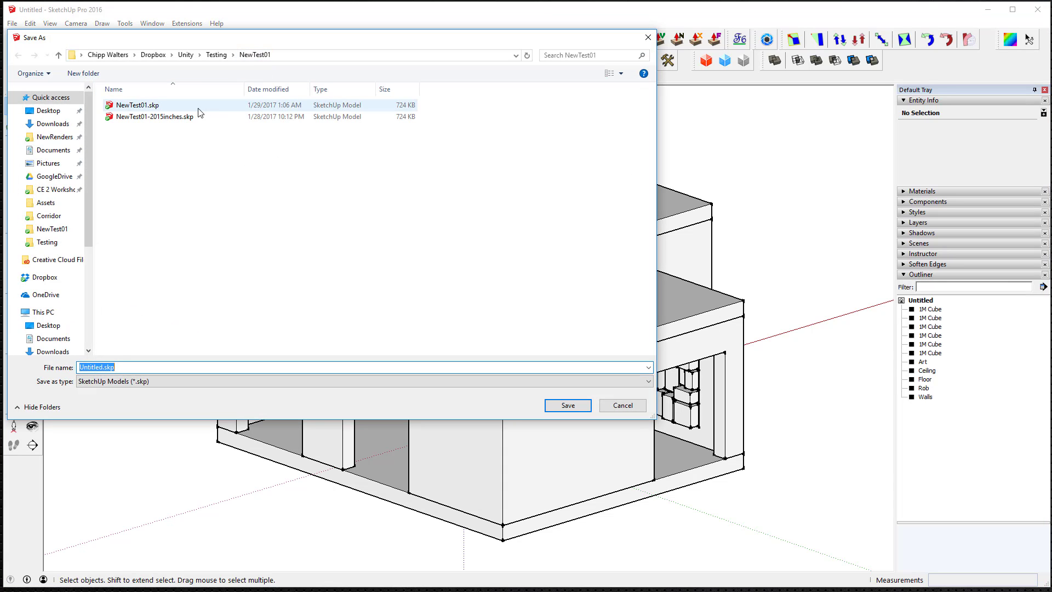
type("New")
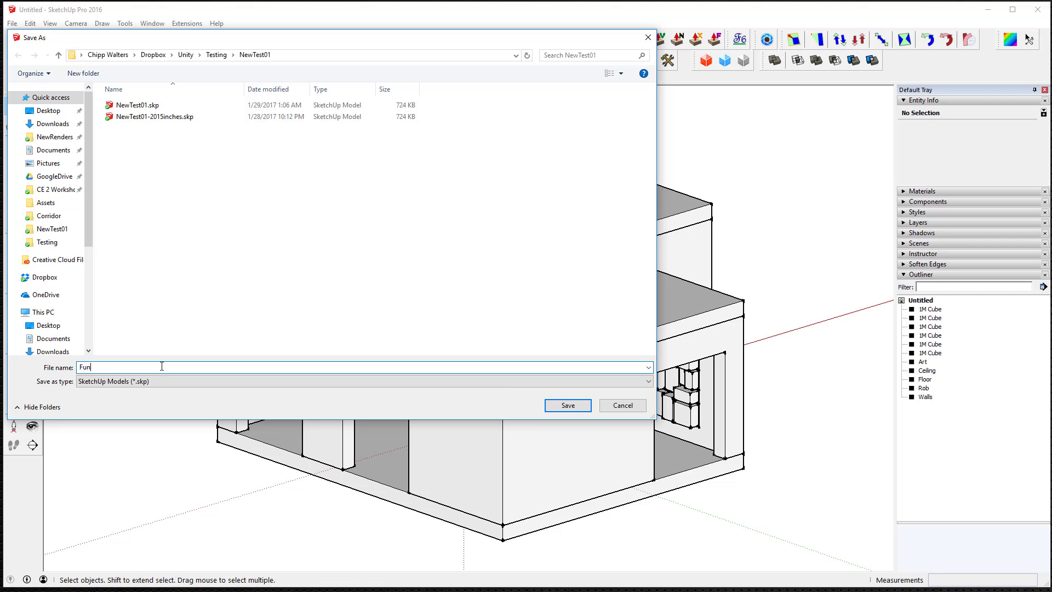
type("House1.skp")
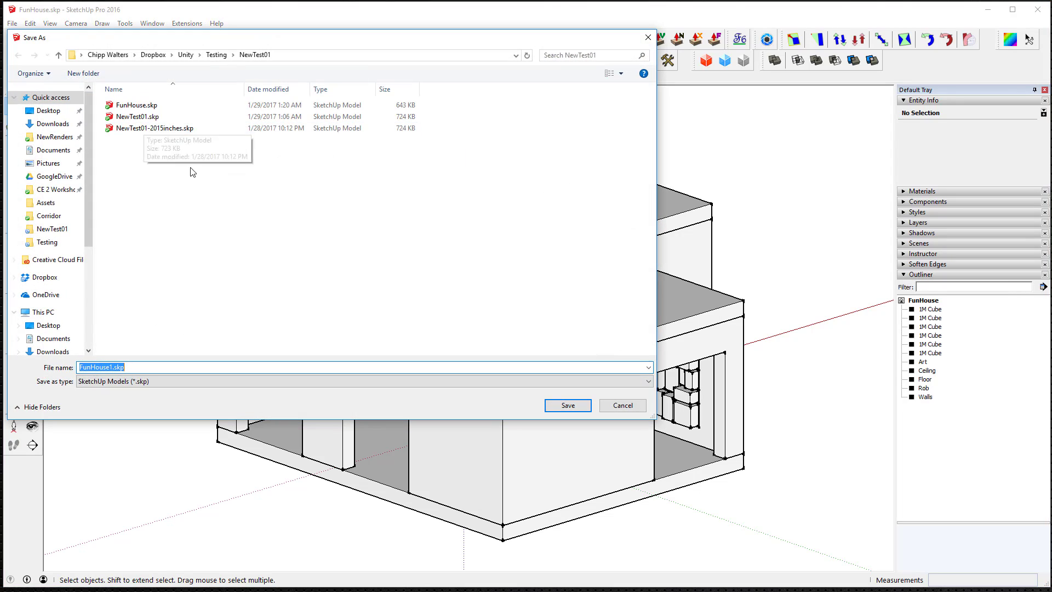
left_click(109, 366)
type("2015")
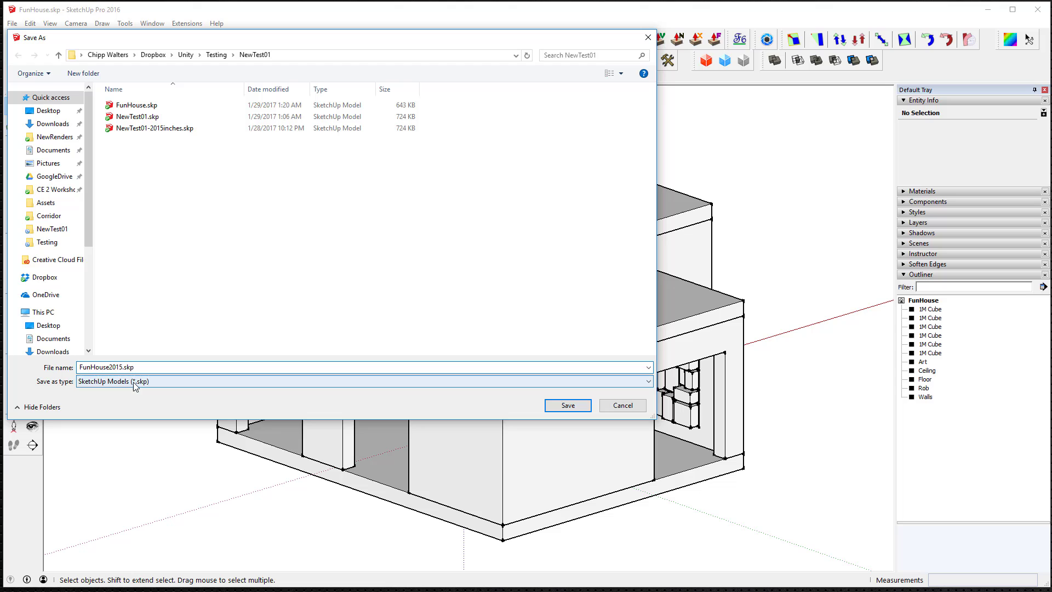
left_click(568, 405)
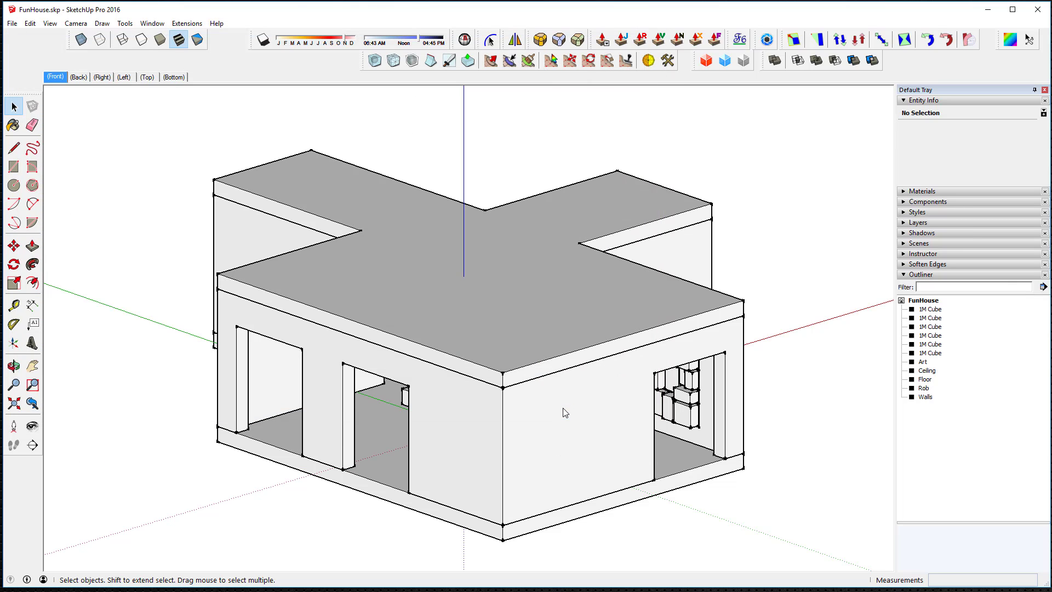
mouse_move(432, 99)
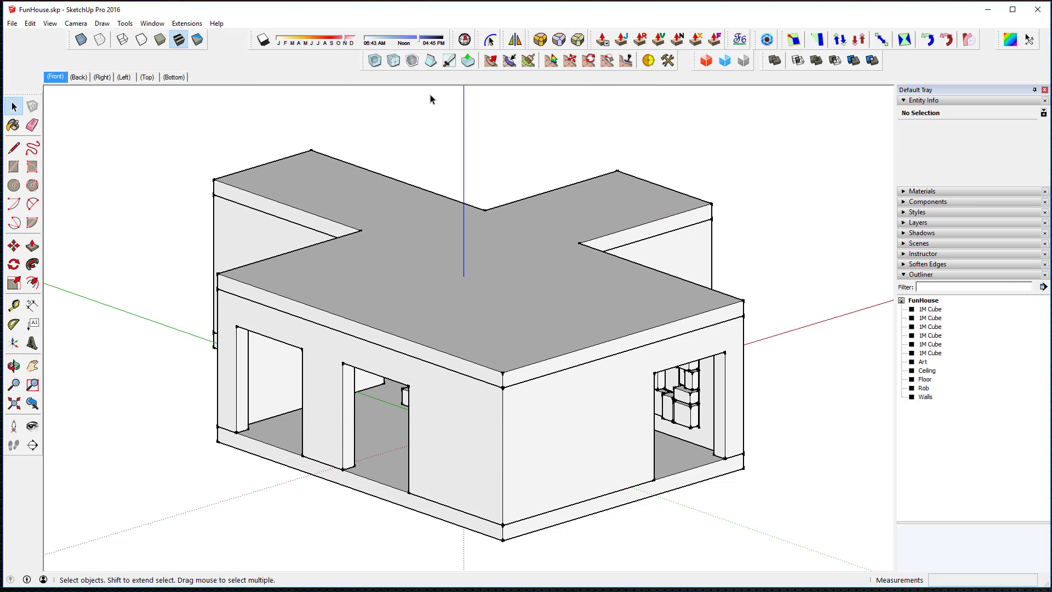
mouse_move(844, 489)
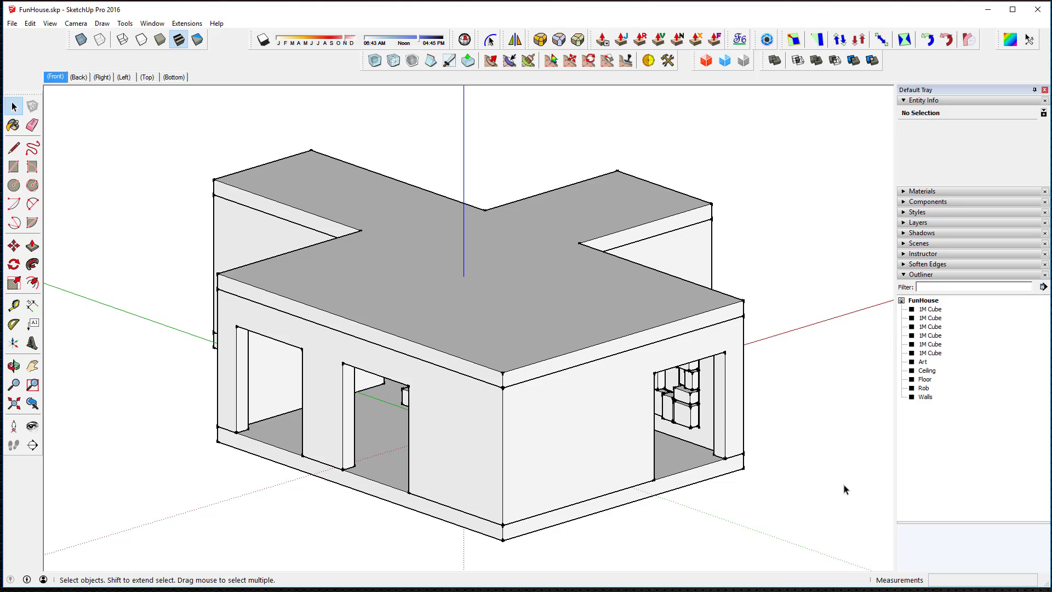